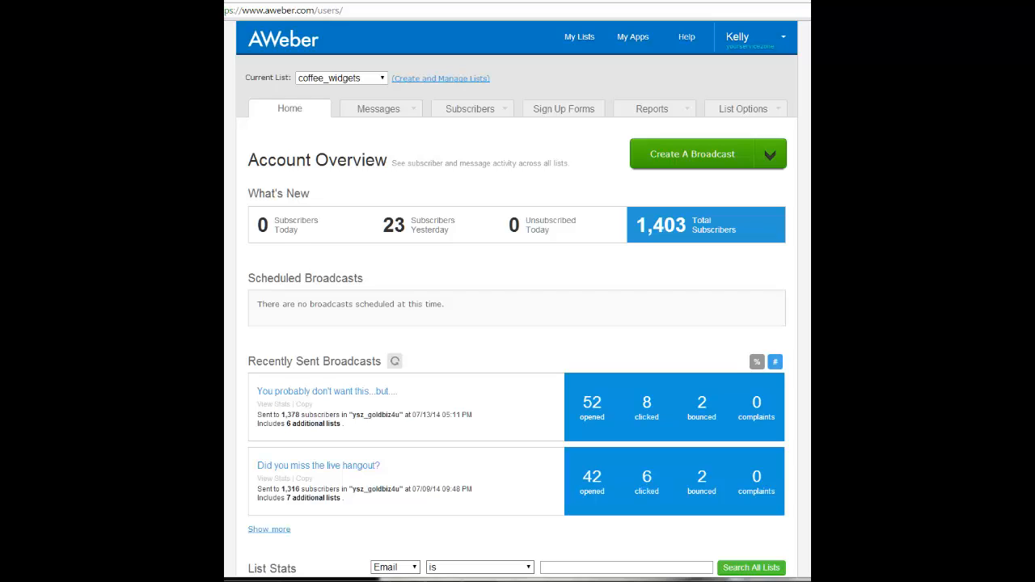
mouse_move(242, 368)
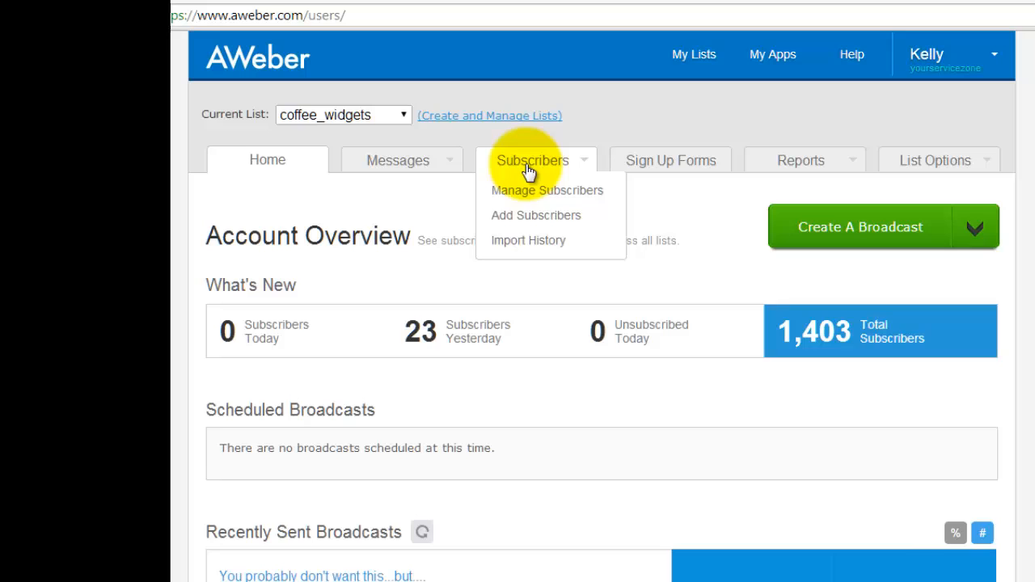
mouse_move(550, 241)
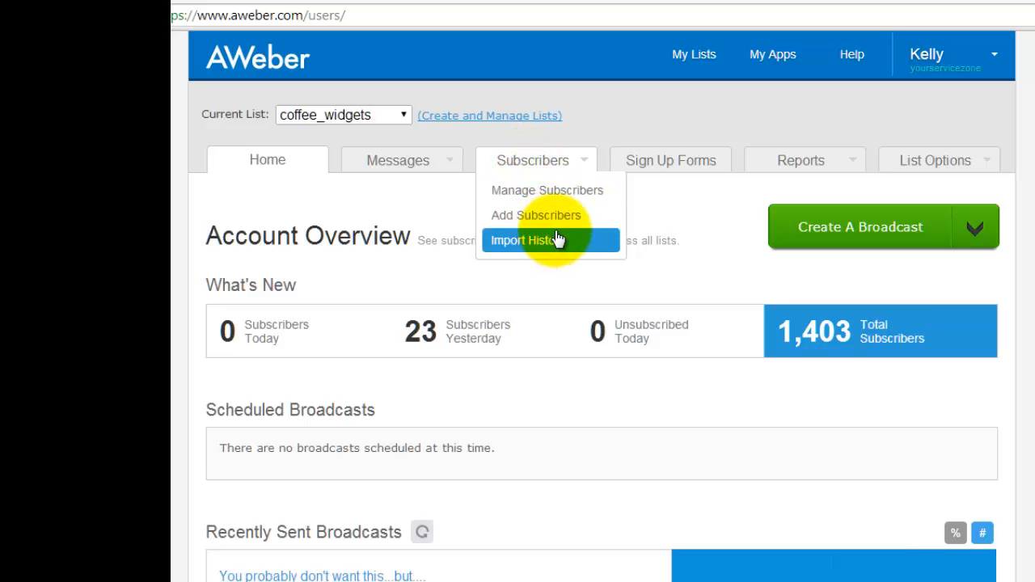
mouse_move(535, 215)
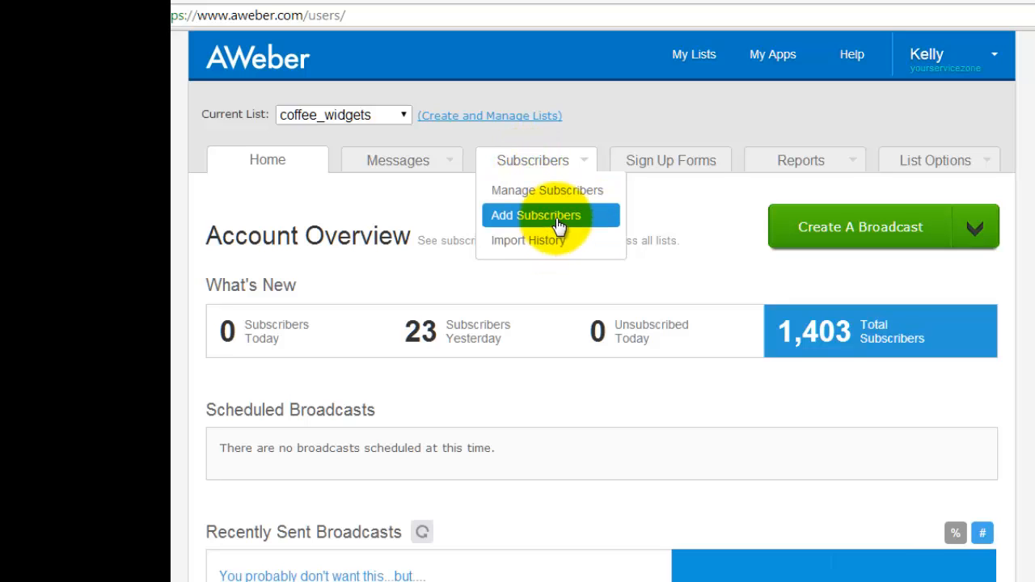
mouse_move(600, 224)
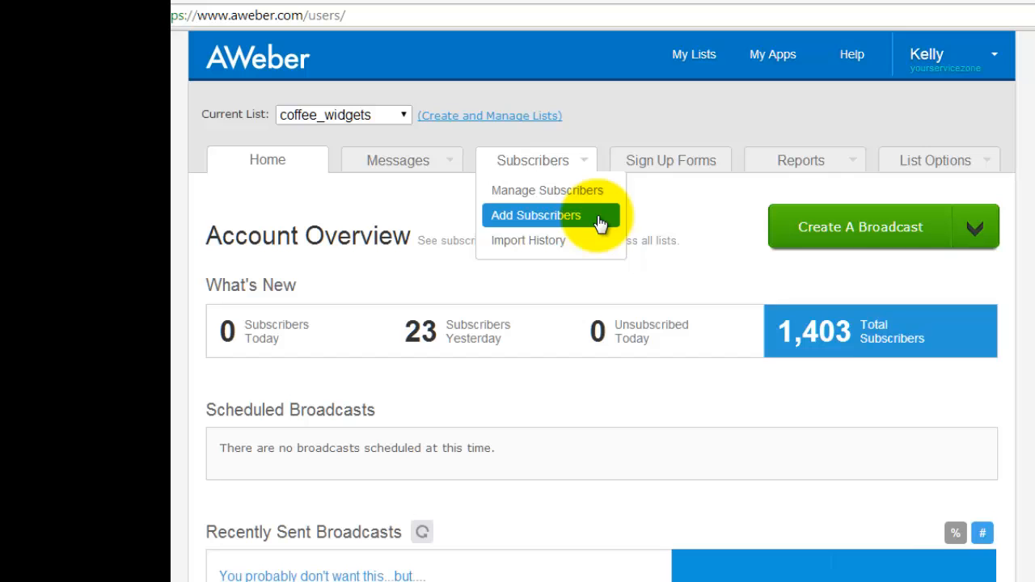
Step: Open the Add Subscribers page for coffee_widgets from the Subscribers menu
left_click(535, 215)
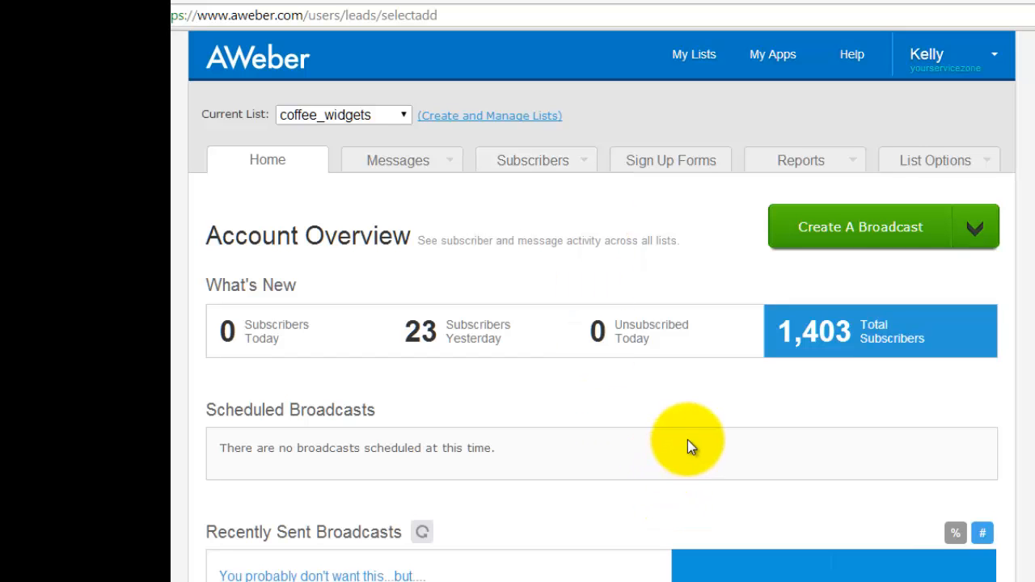
left_click(532, 161)
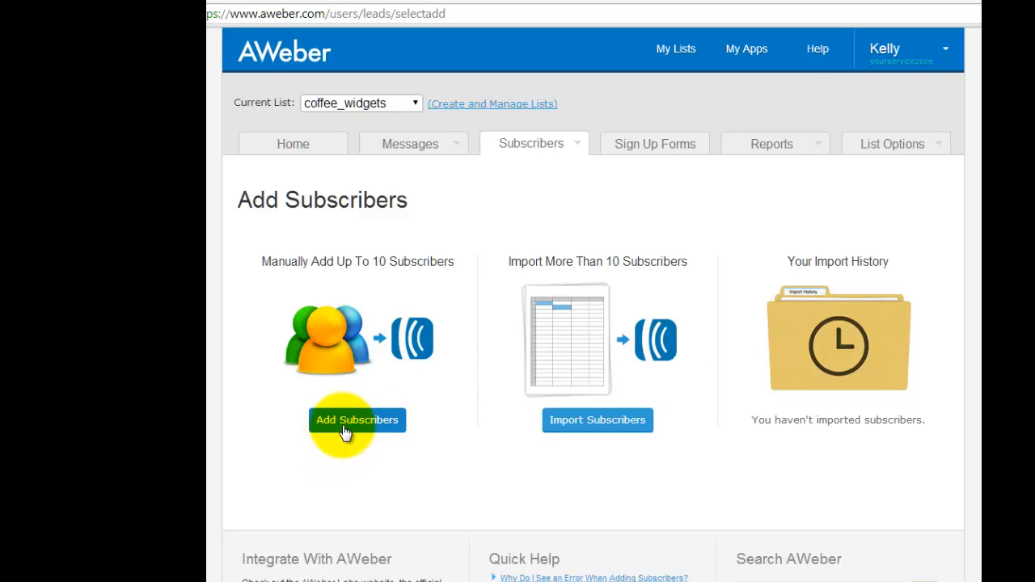
mouse_move(481, 472)
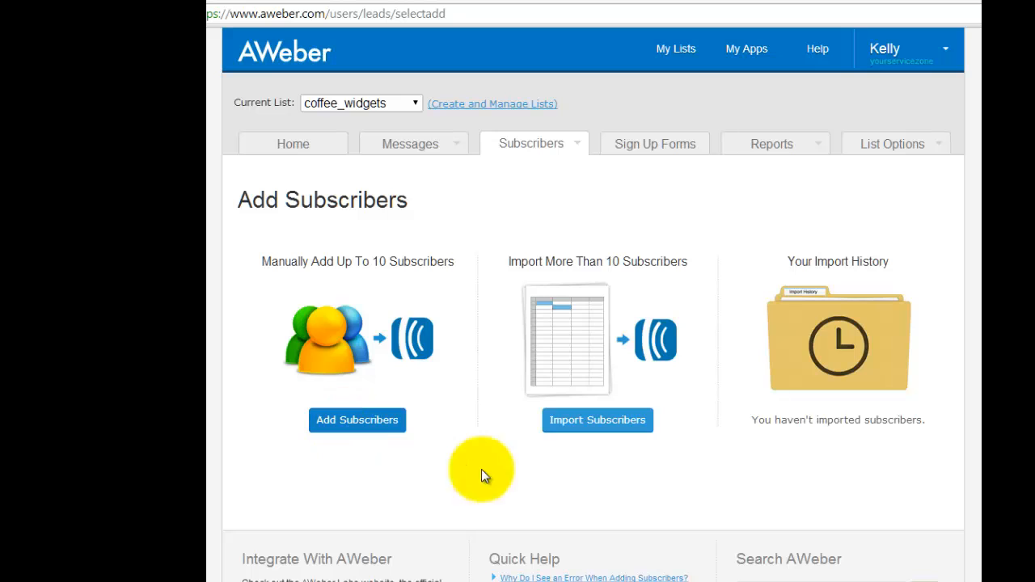
Step: Open the manual add form to review its Name, Email, Ad Tracking and Message Number fields
left_click(357, 420)
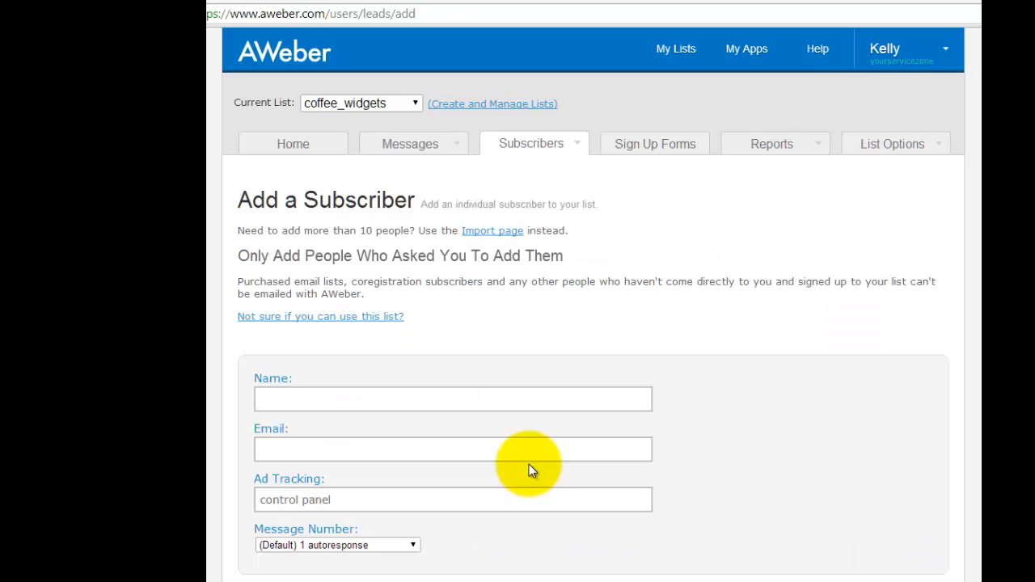
left_click(451, 450)
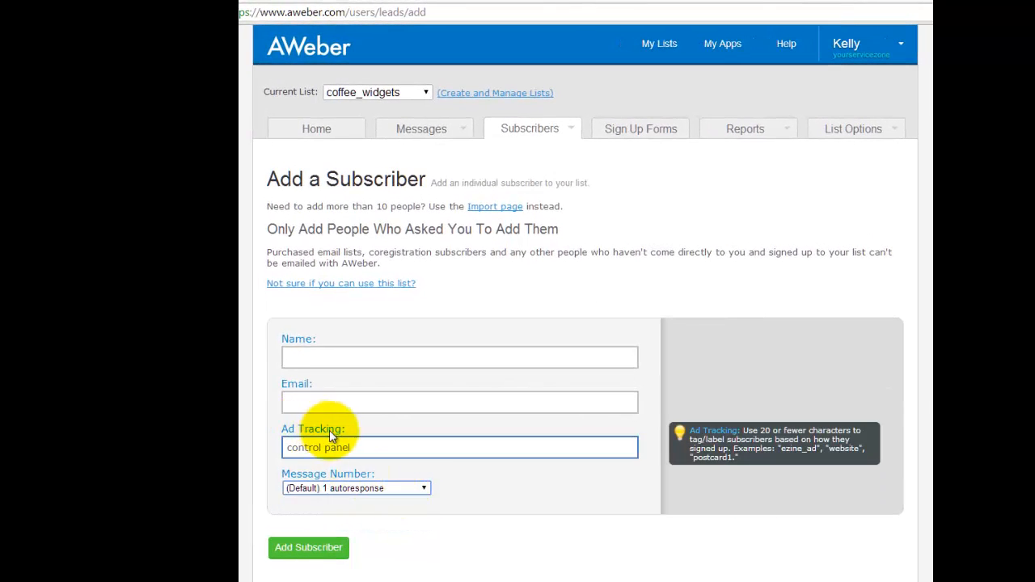
mouse_move(486, 442)
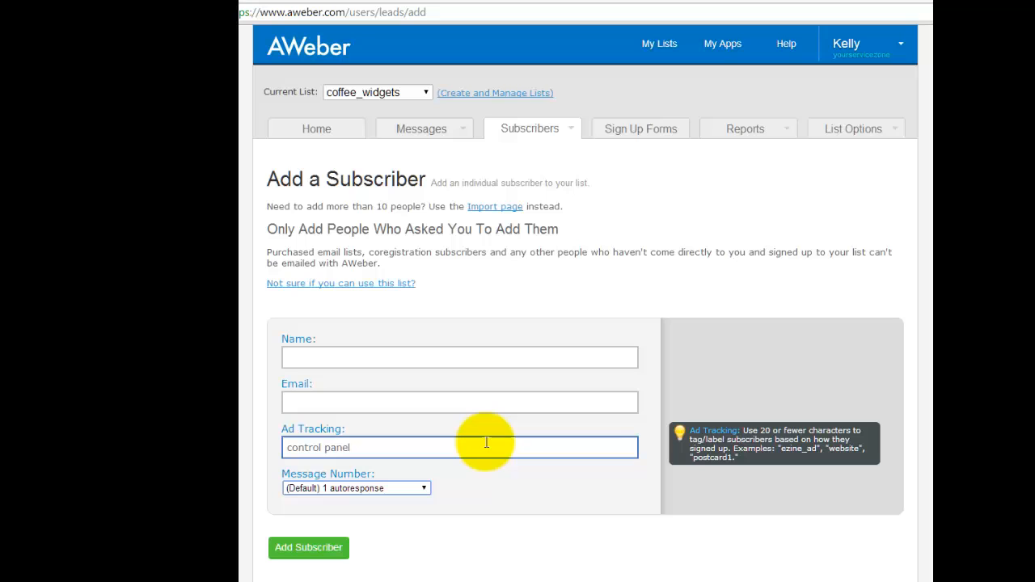
mouse_move(418, 453)
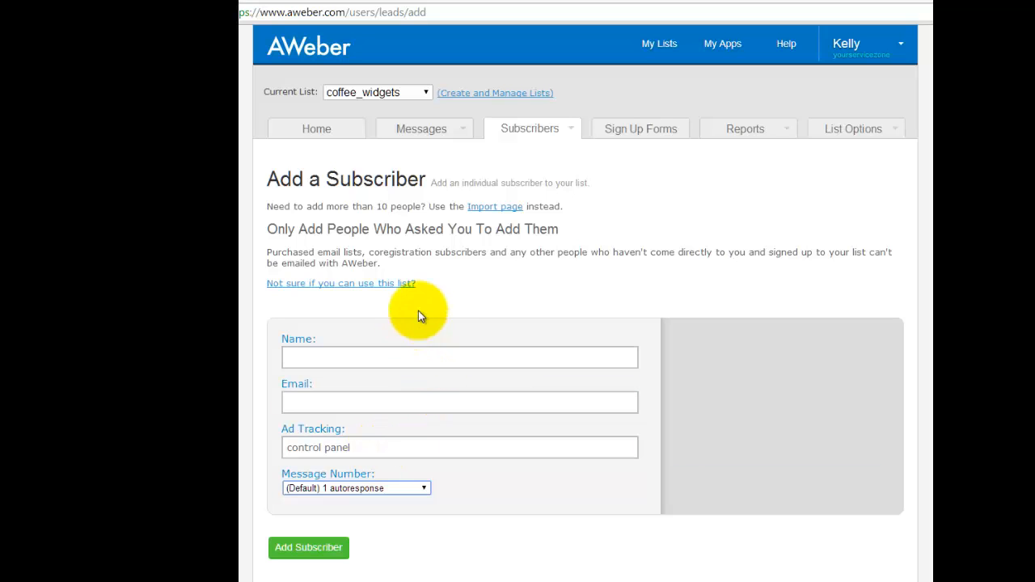
mouse_move(485, 305)
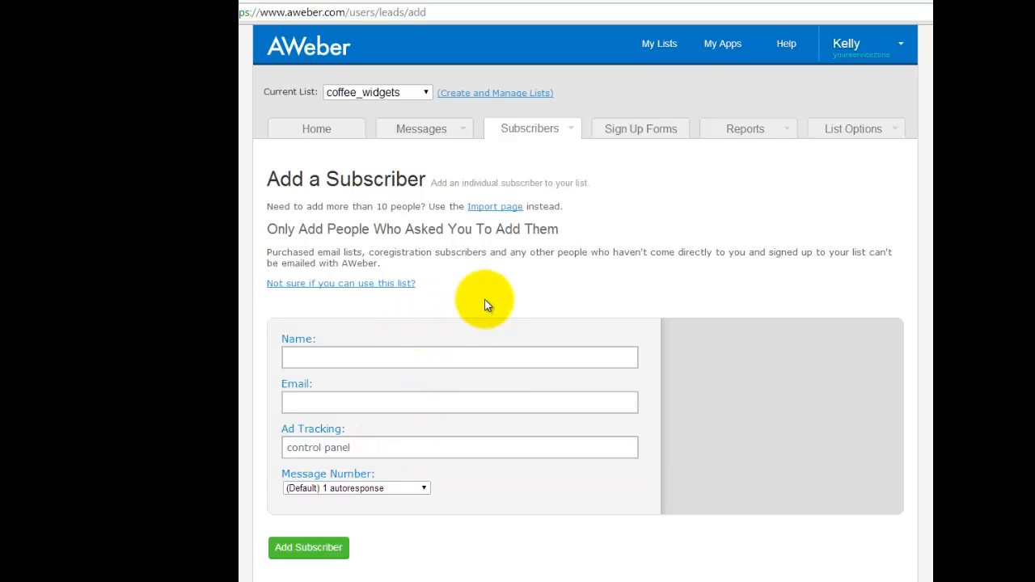
mouse_move(485, 310)
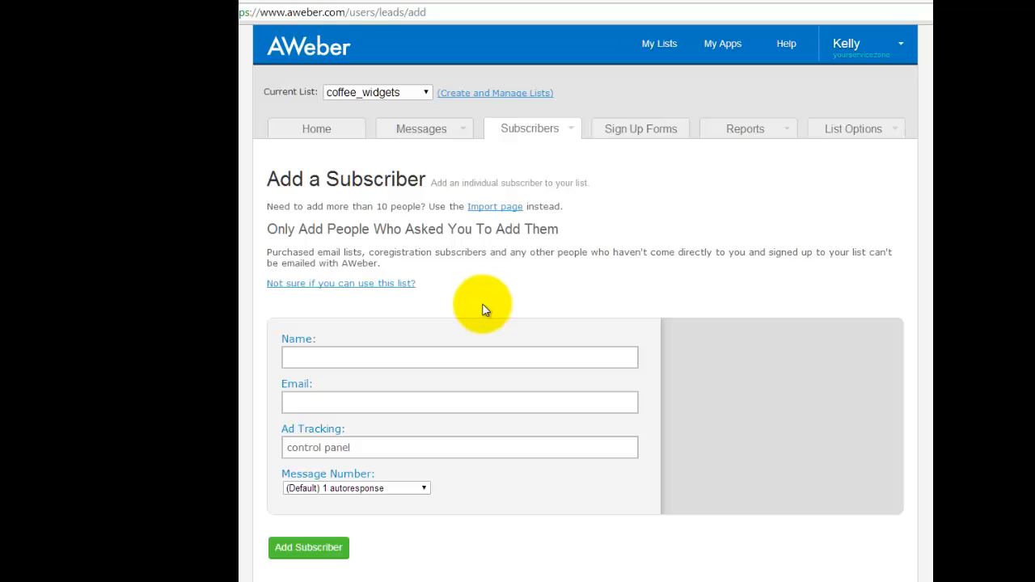
mouse_move(485, 315)
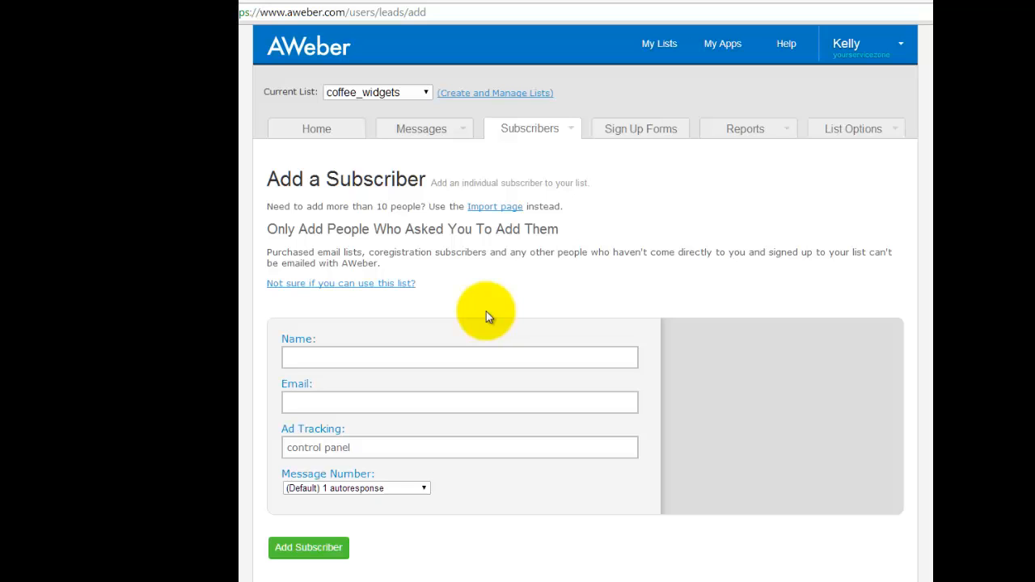
mouse_move(532, 309)
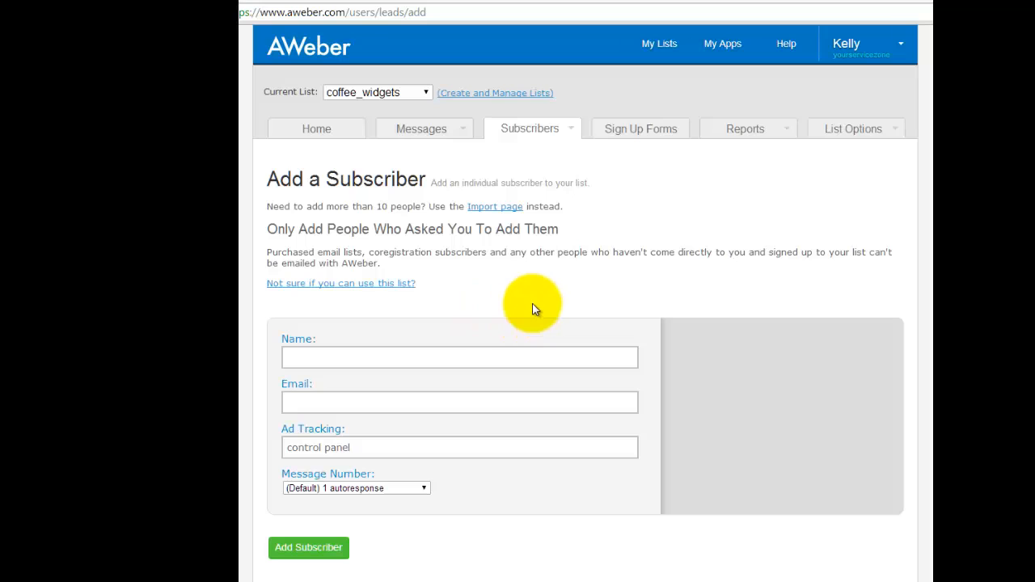
mouse_move(525, 291)
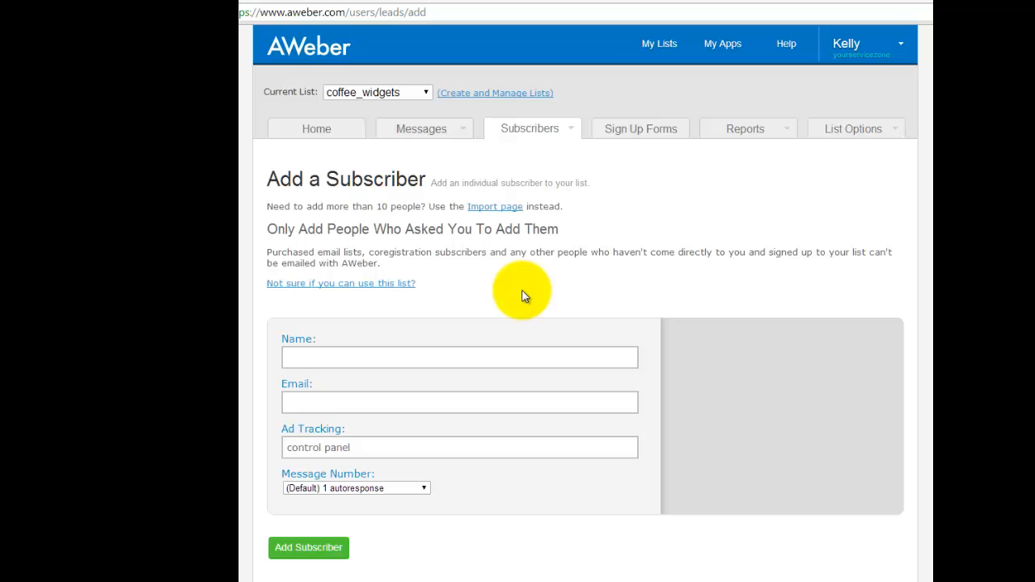
mouse_move(524, 301)
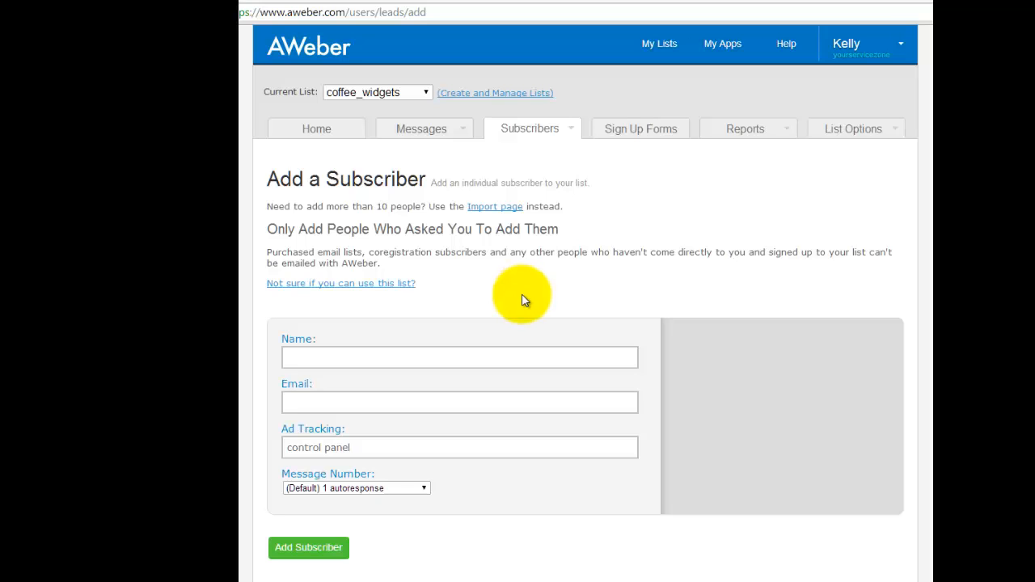
mouse_move(526, 313)
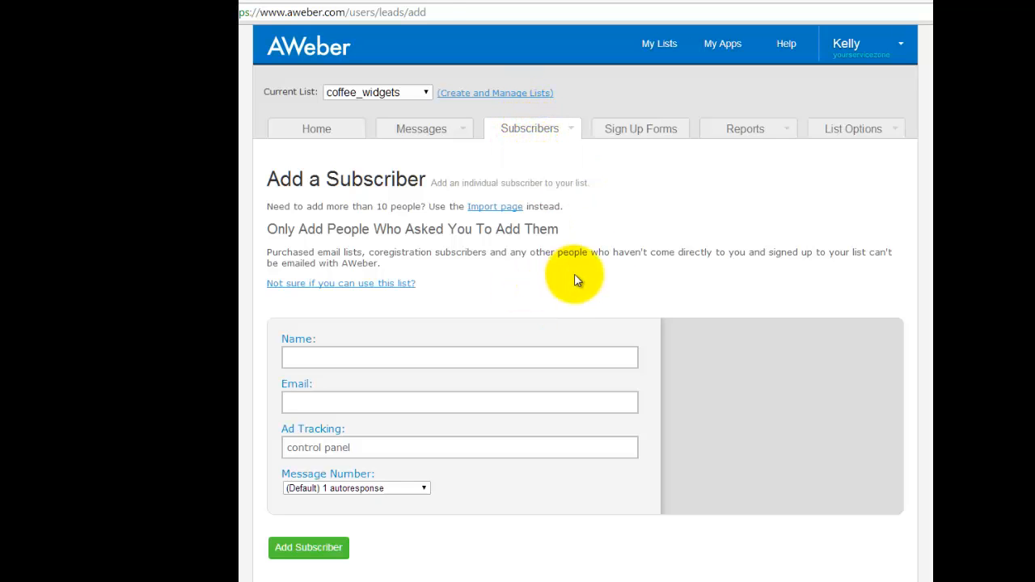
Step: Start importing more than ten subscribers into coffee_widgets, closing the file picker without a file
left_click(495, 206)
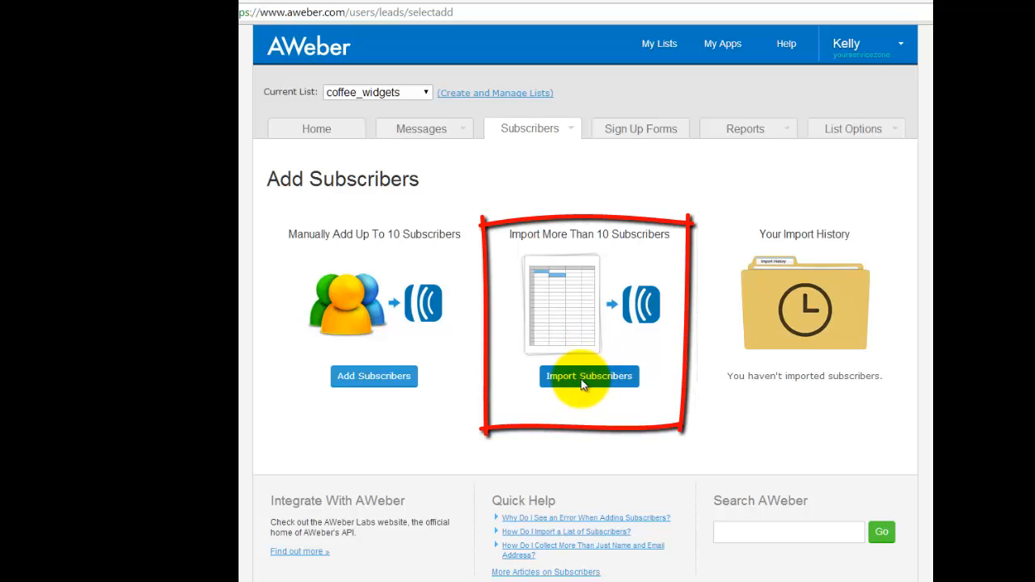
left_click(588, 376)
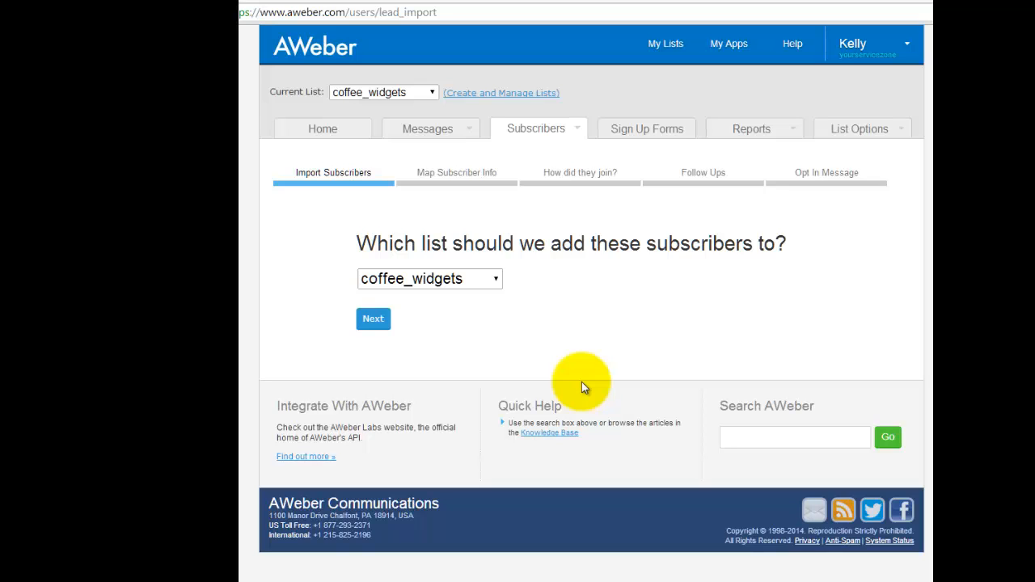
mouse_move(467, 273)
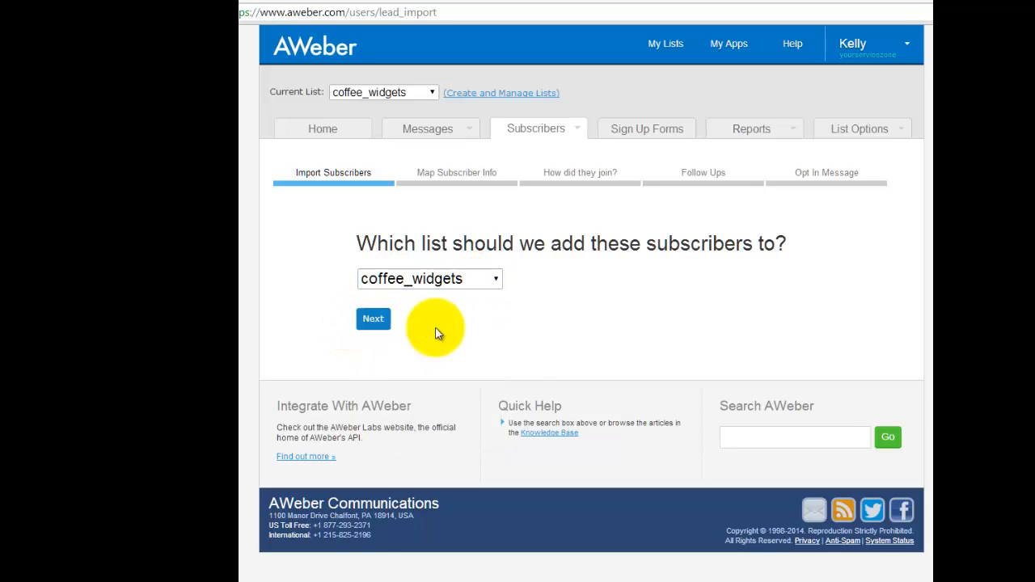
left_click(373, 318)
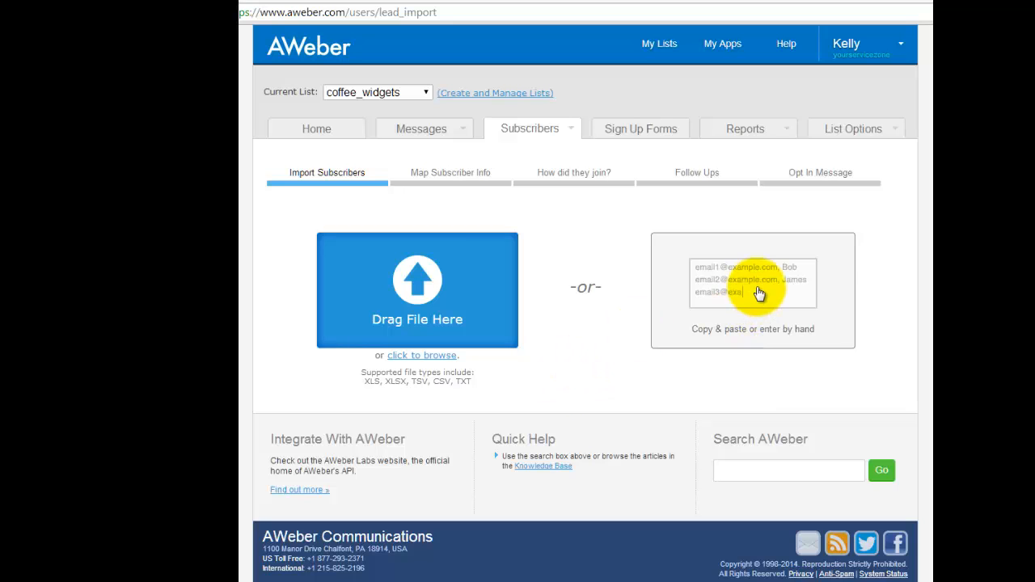
mouse_move(736, 278)
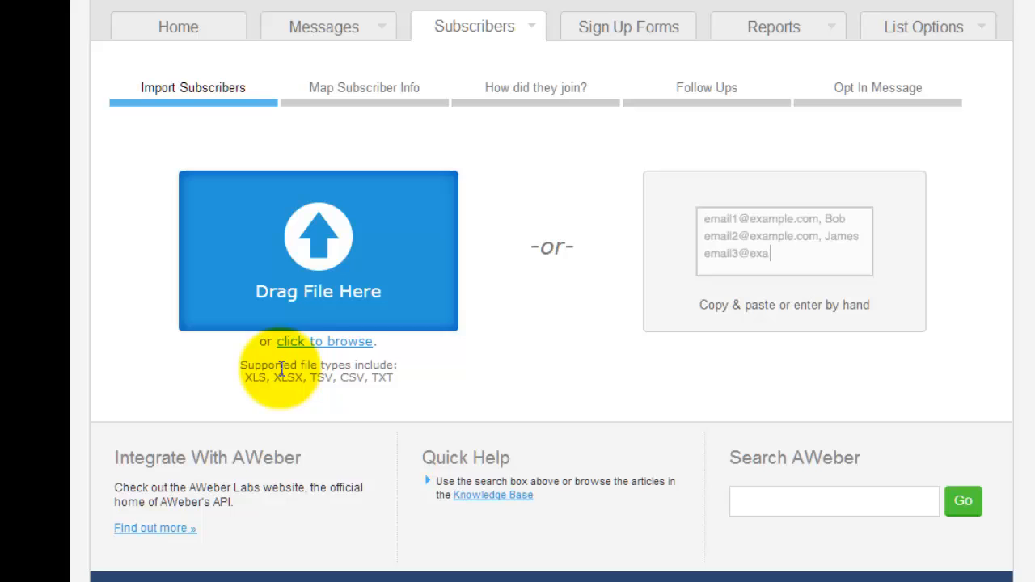
left_click_drag(243, 378, 393, 377)
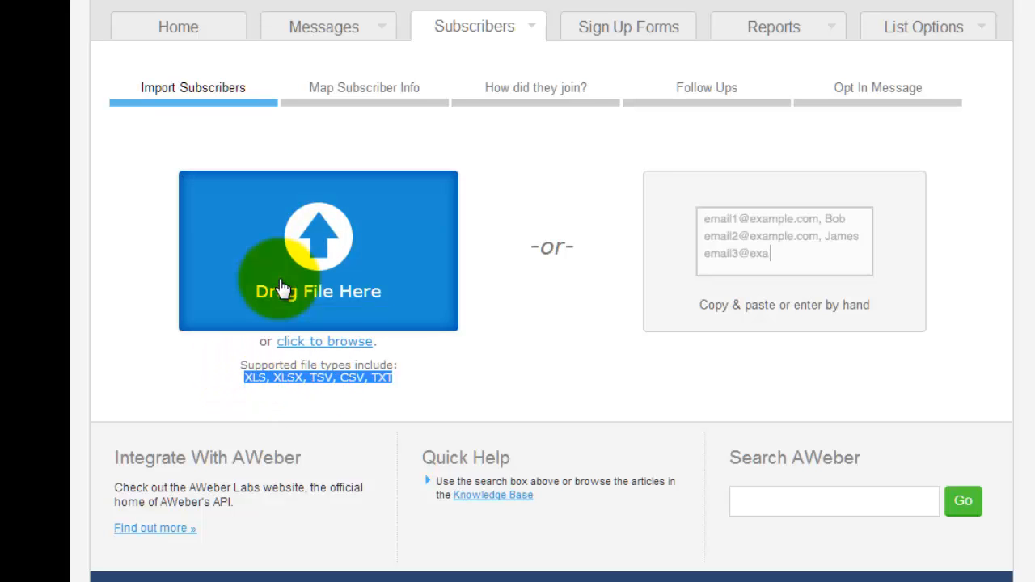
left_click(324, 341)
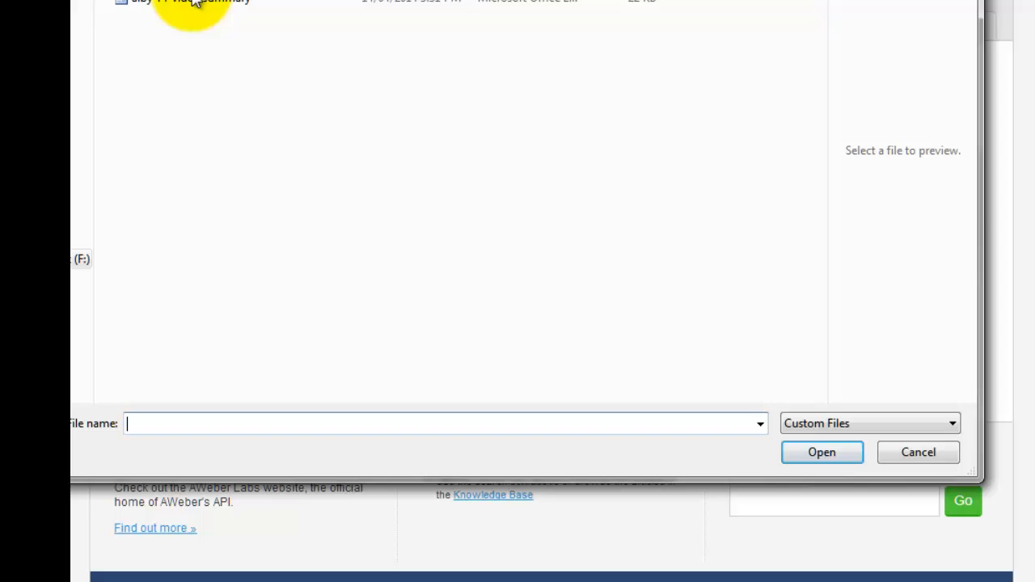
left_click(917, 452)
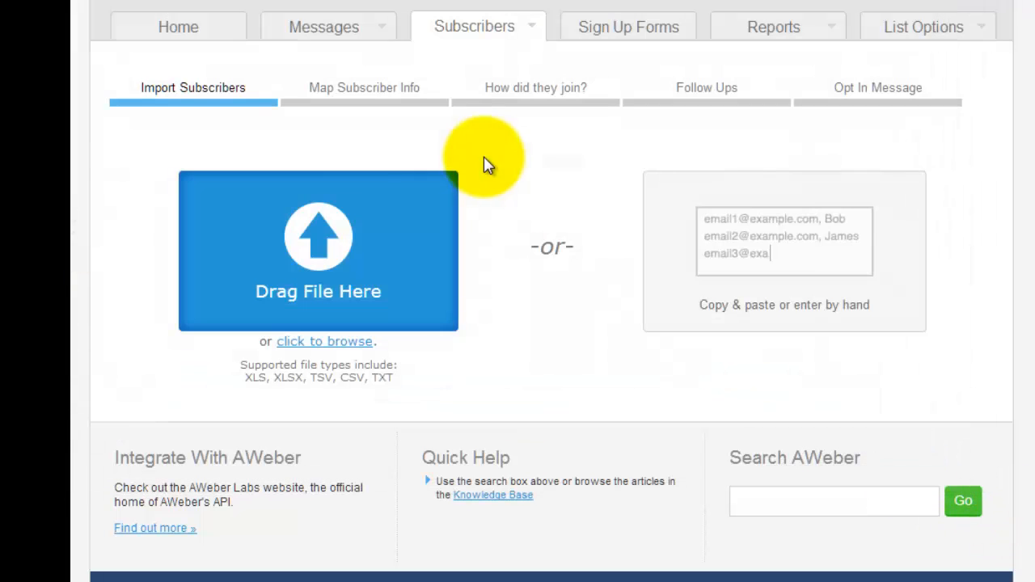
mouse_move(797, 250)
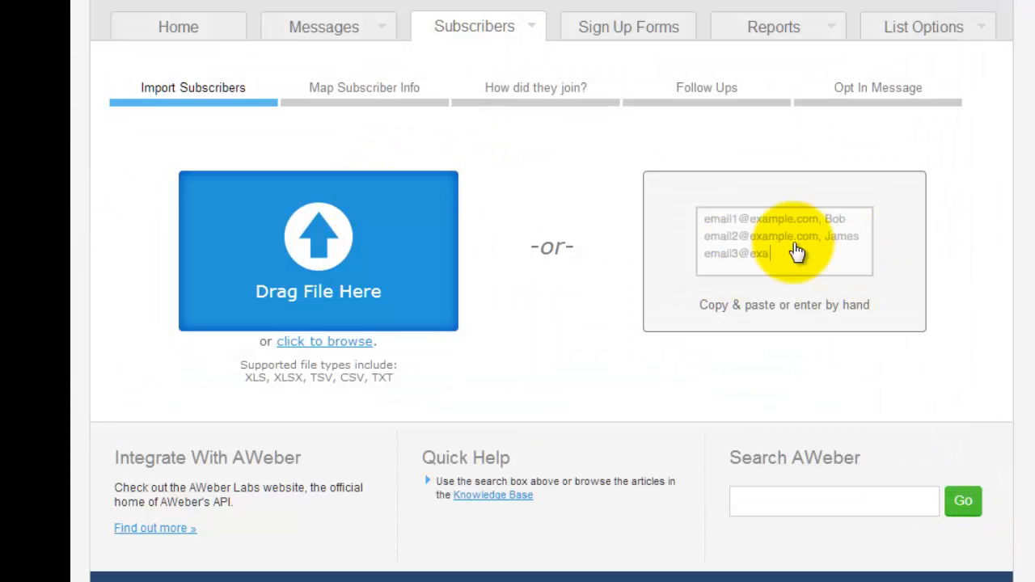
mouse_move(744, 235)
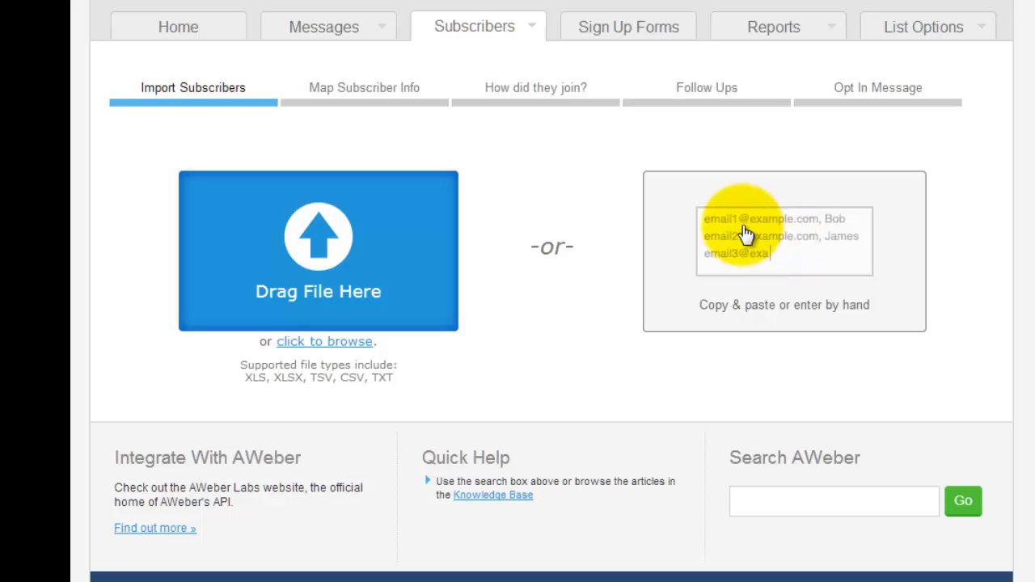
Step: Enter the subscriber addresses by hand and submit them to reach the mapping step
left_click(783, 240)
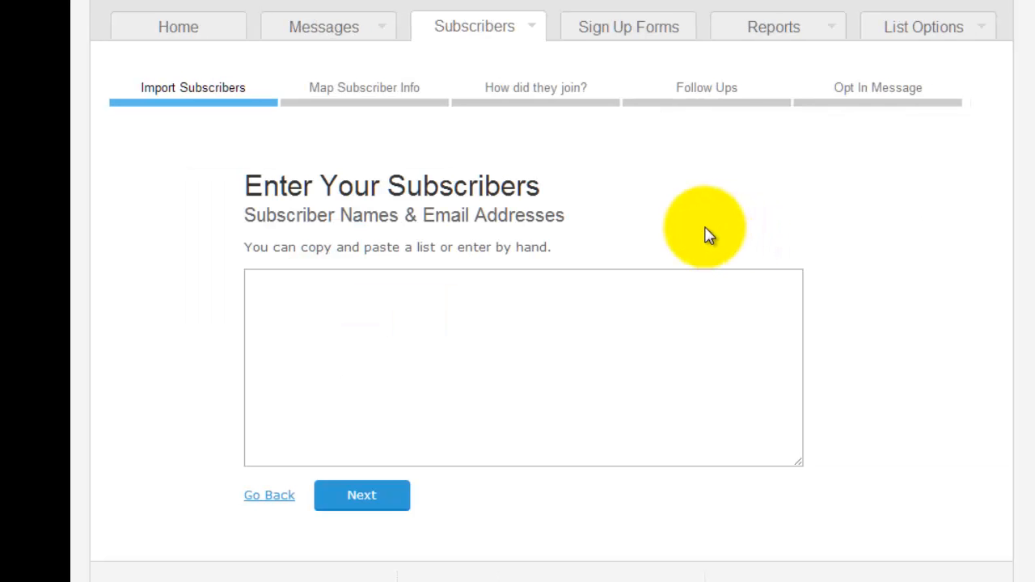
mouse_move(693, 225)
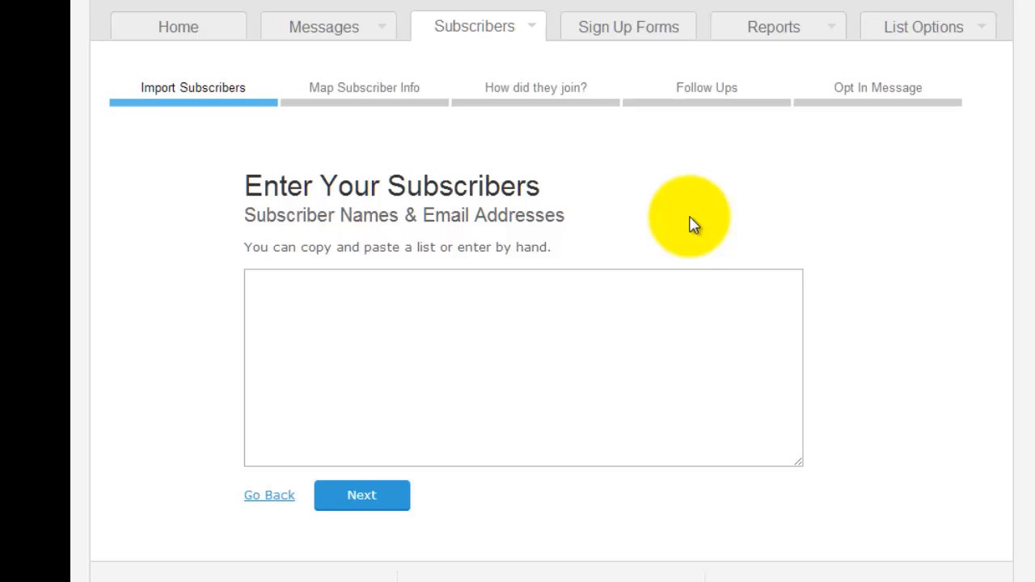
mouse_move(679, 245)
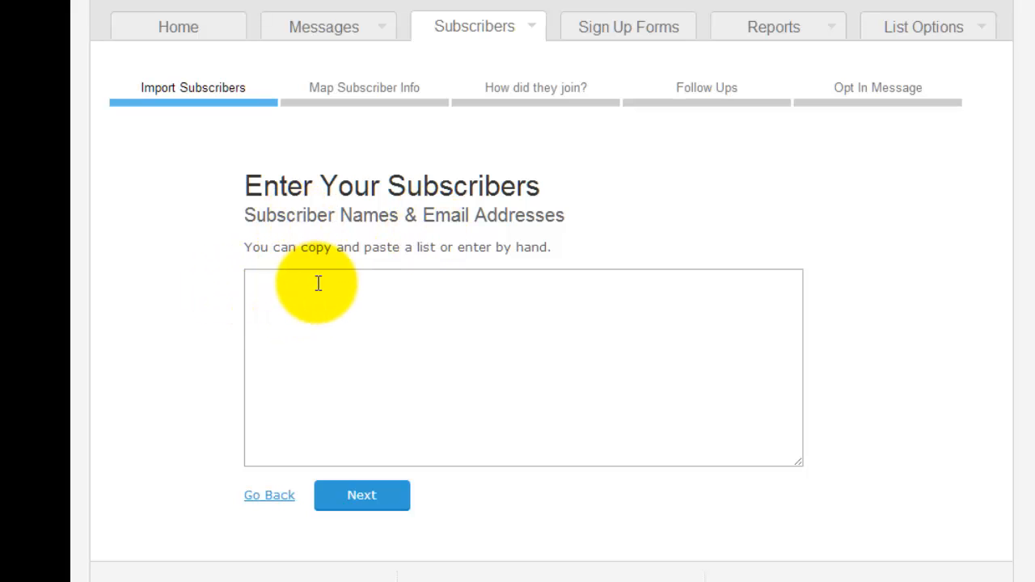
left_click(618, 287)
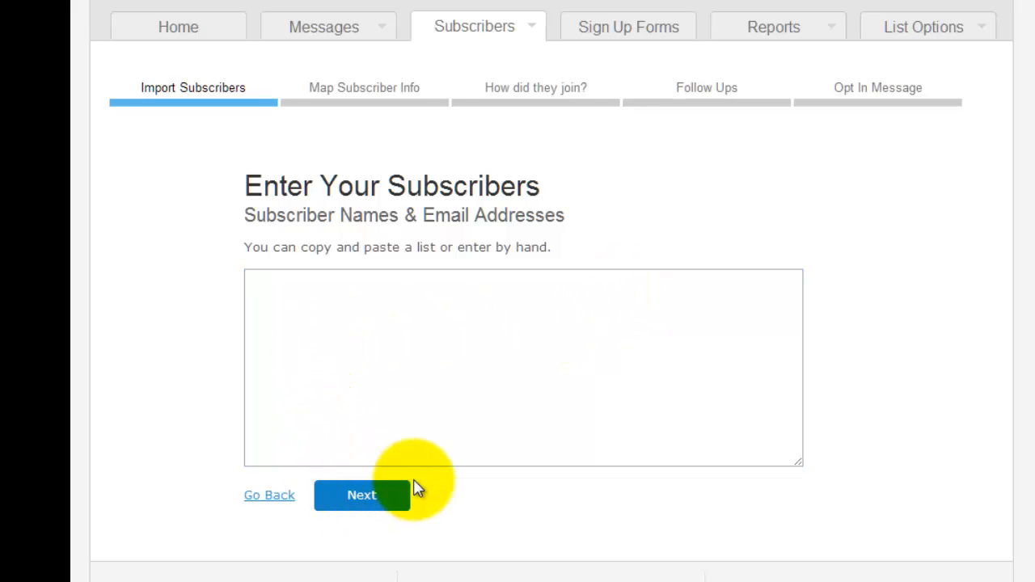
left_click(362, 494)
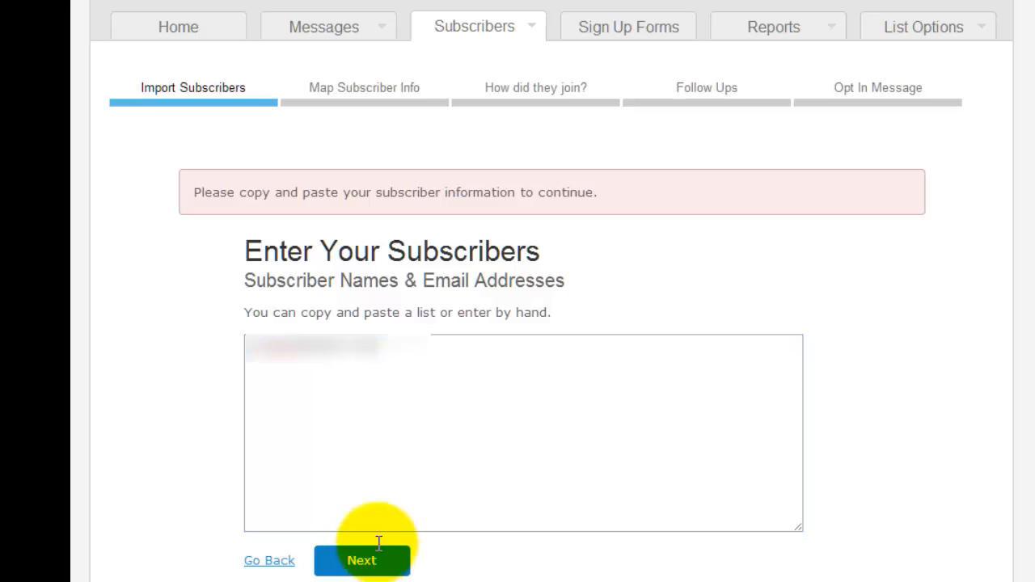
left_click(361, 561)
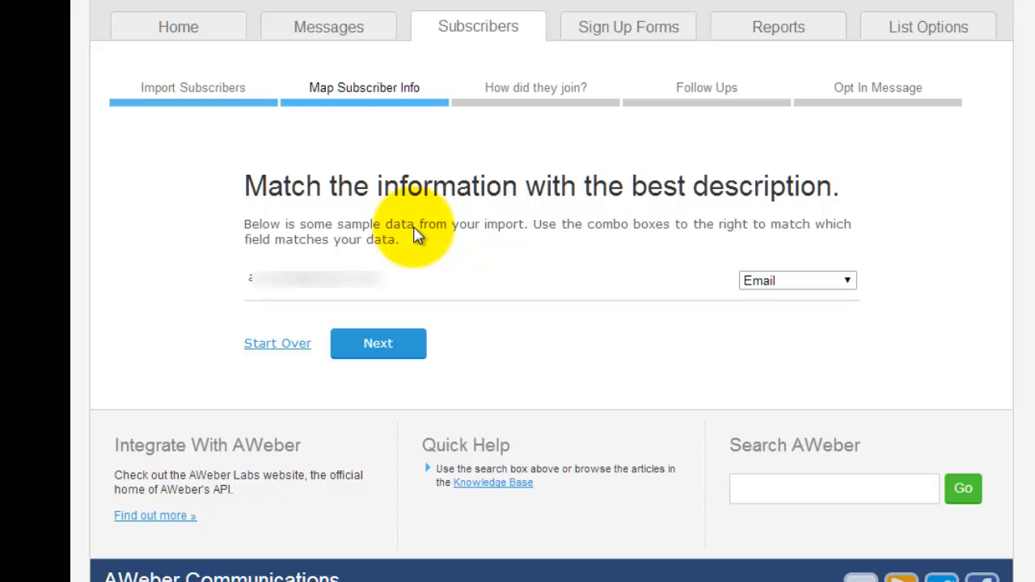
mouse_move(364, 105)
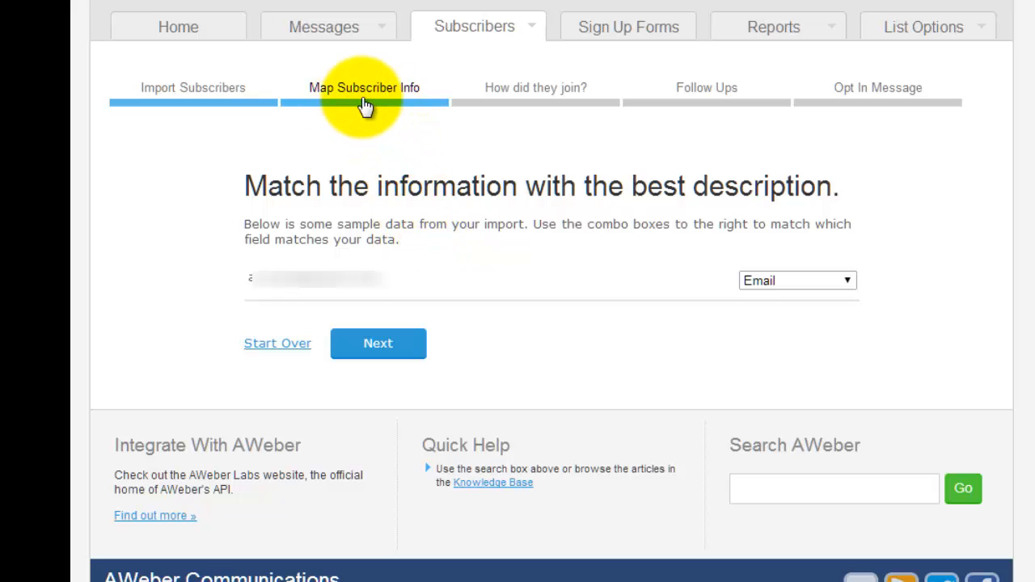
Step: Keep the sample data mapped to Email and continue to the how-they-joined question
left_click(796, 281)
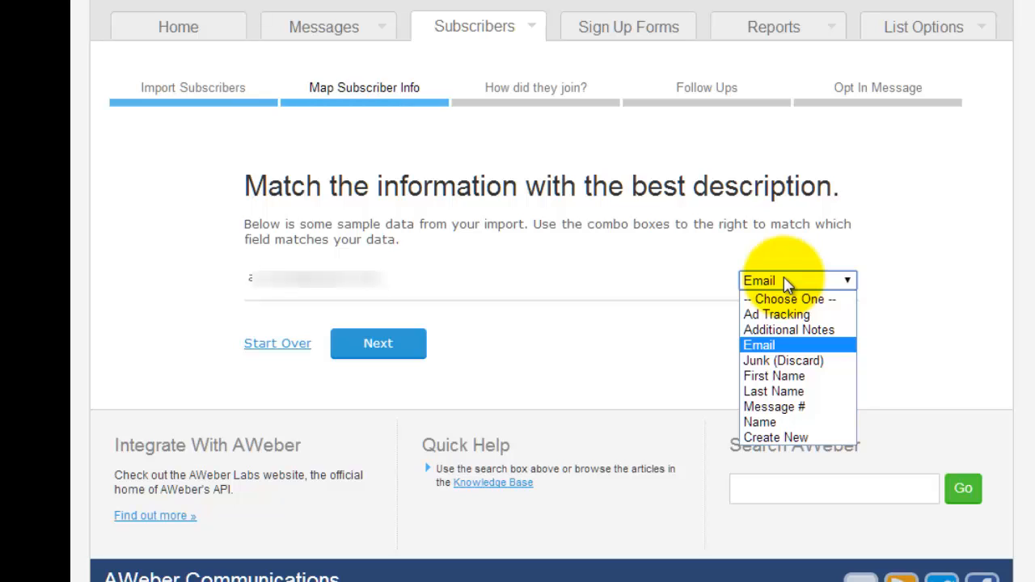
mouse_move(630, 291)
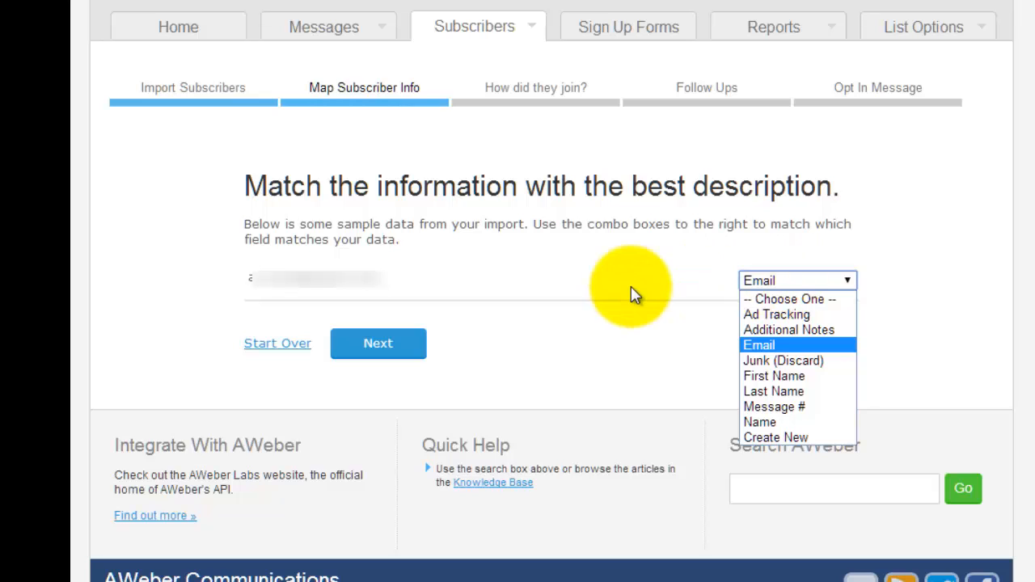
left_click(758, 345)
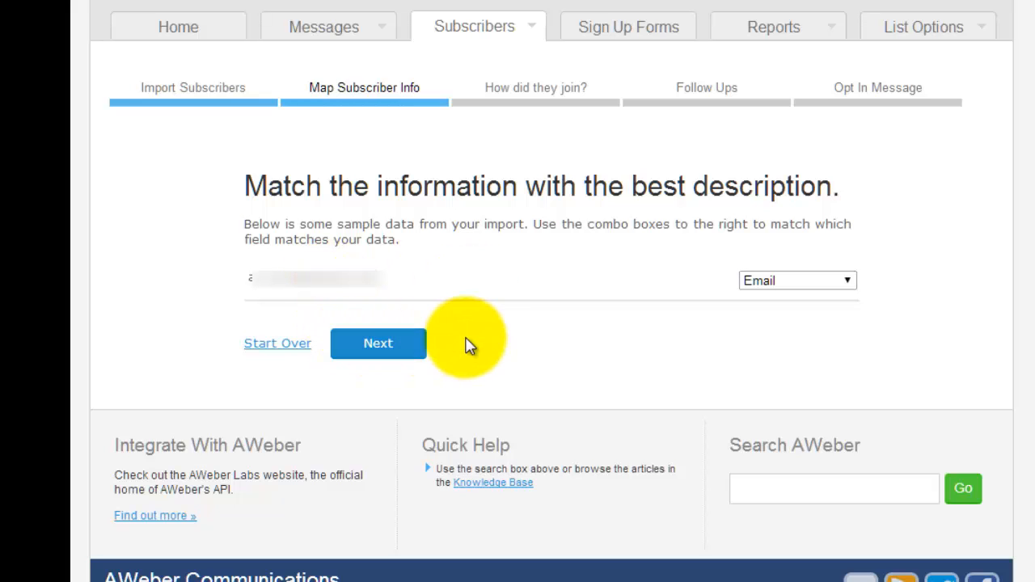
left_click(377, 343)
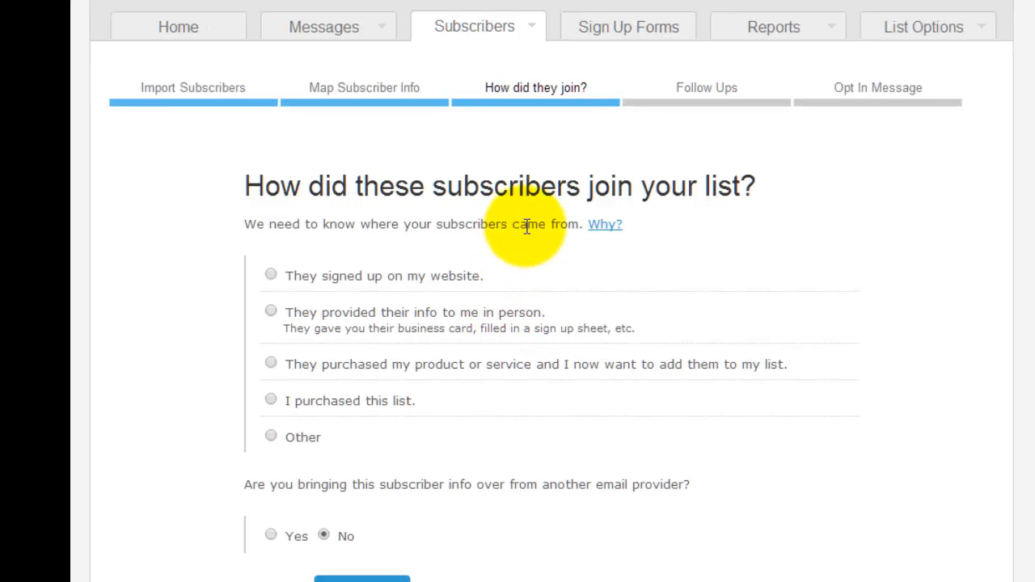
scroll("down", 3)
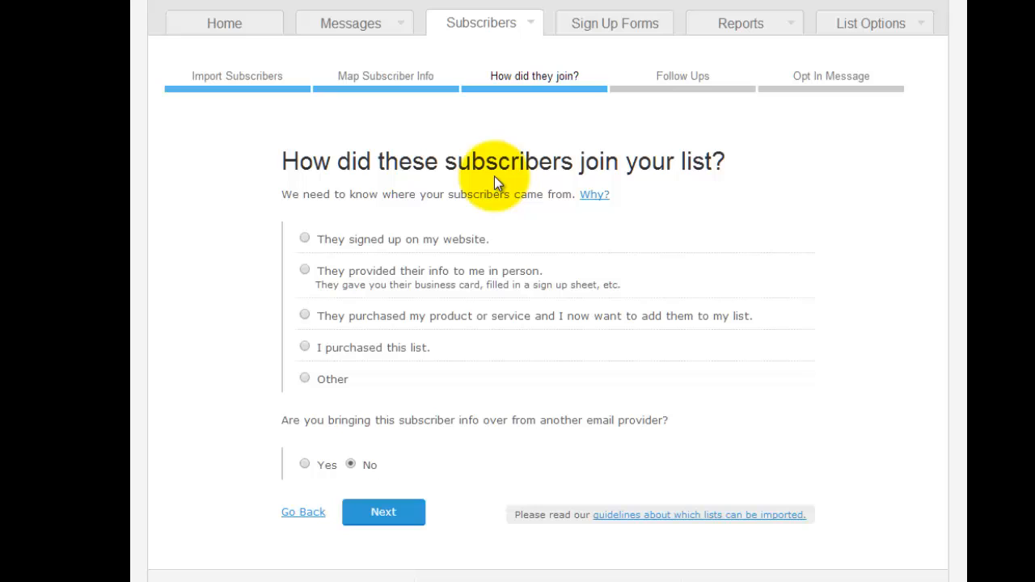
mouse_move(495, 228)
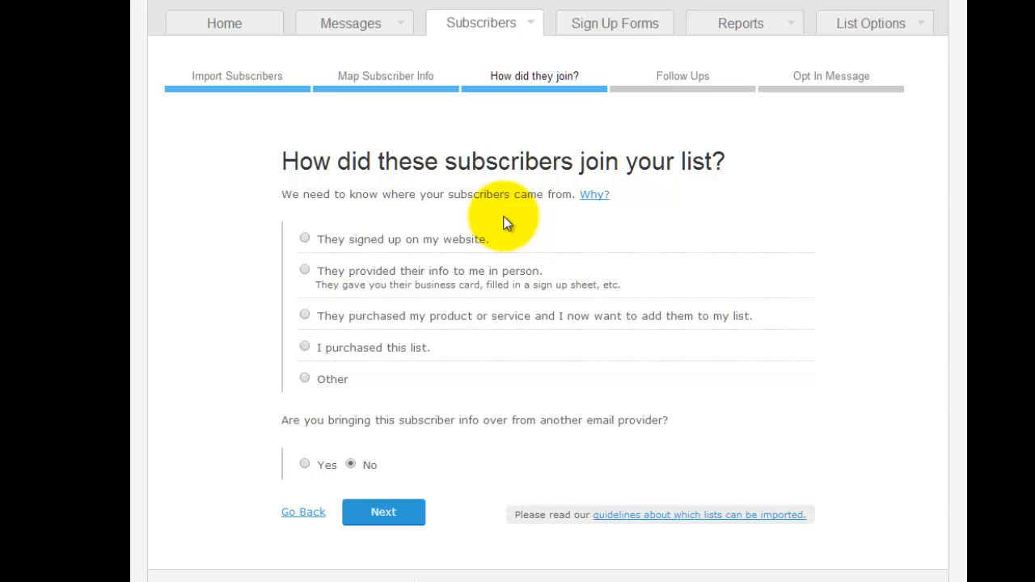
mouse_move(329, 248)
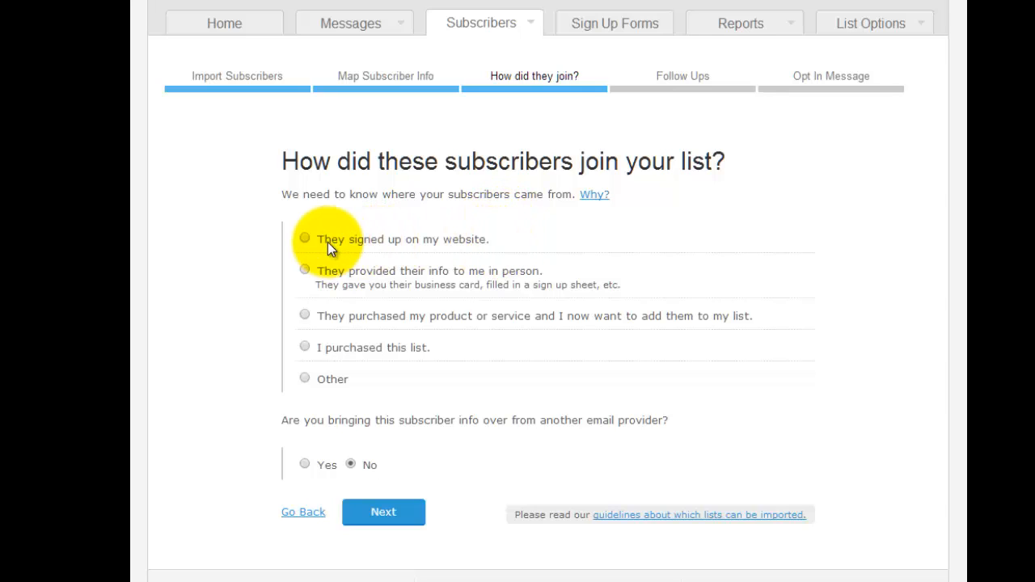
mouse_move(578, 247)
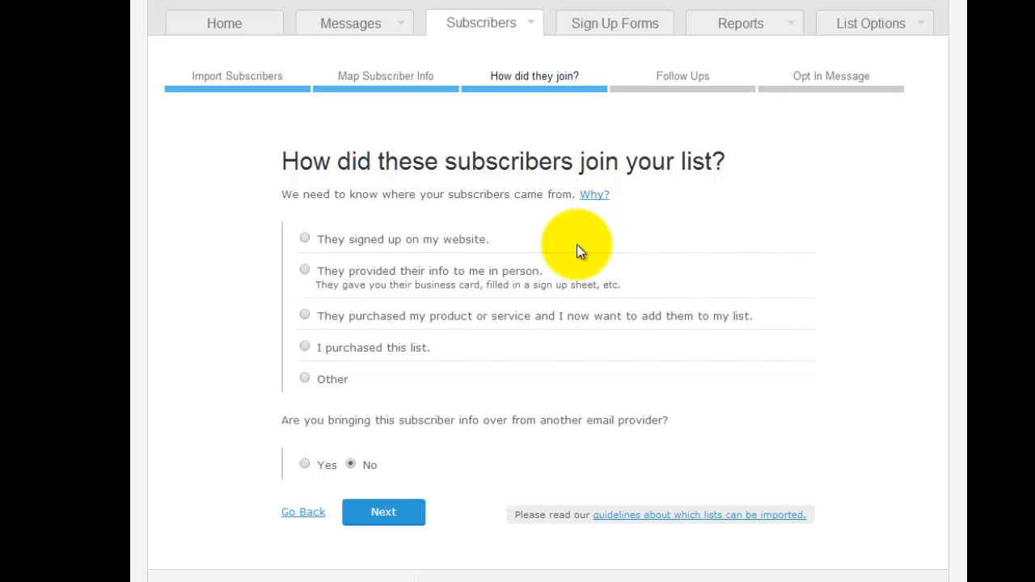
mouse_move(607, 277)
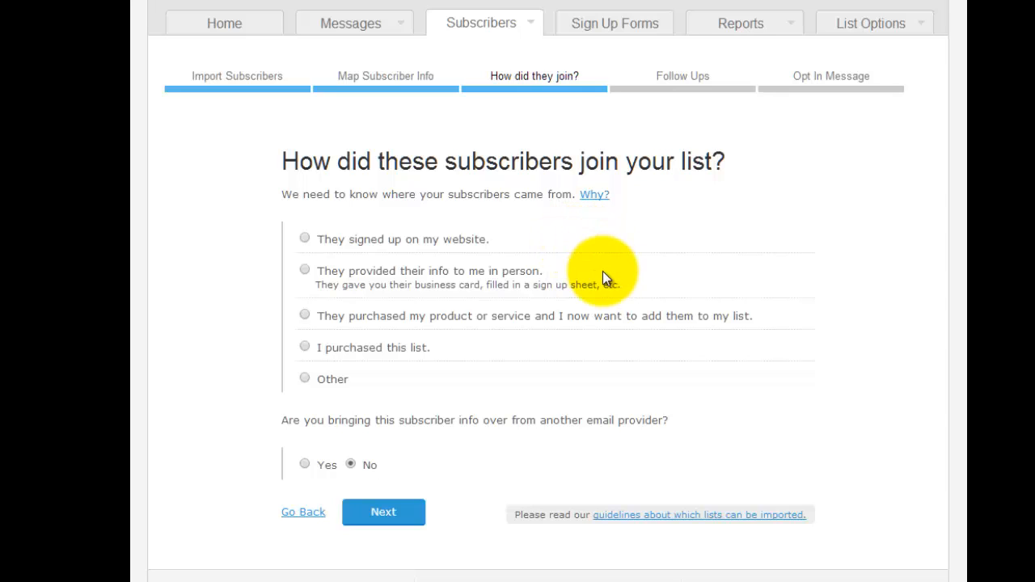
mouse_move(744, 264)
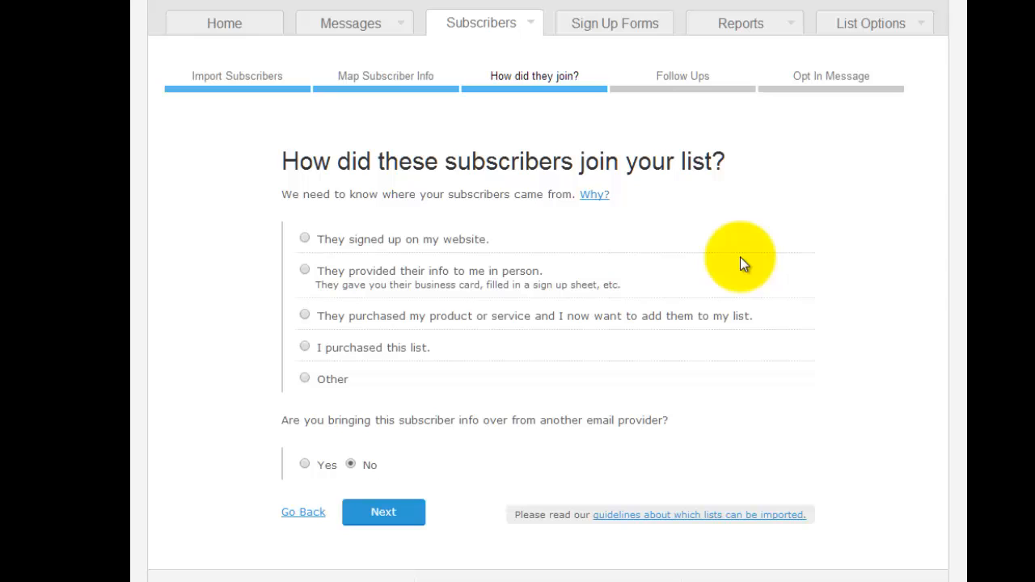
mouse_move(719, 263)
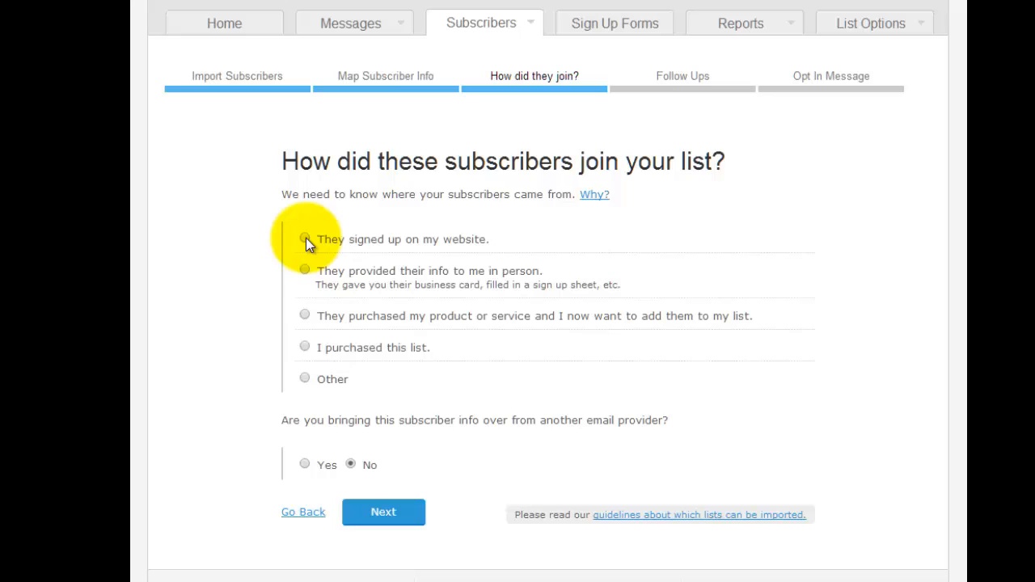
Step: Choose in-person joining, described as 'Info provided at meeting held on 10 July 2014'
left_click(305, 269)
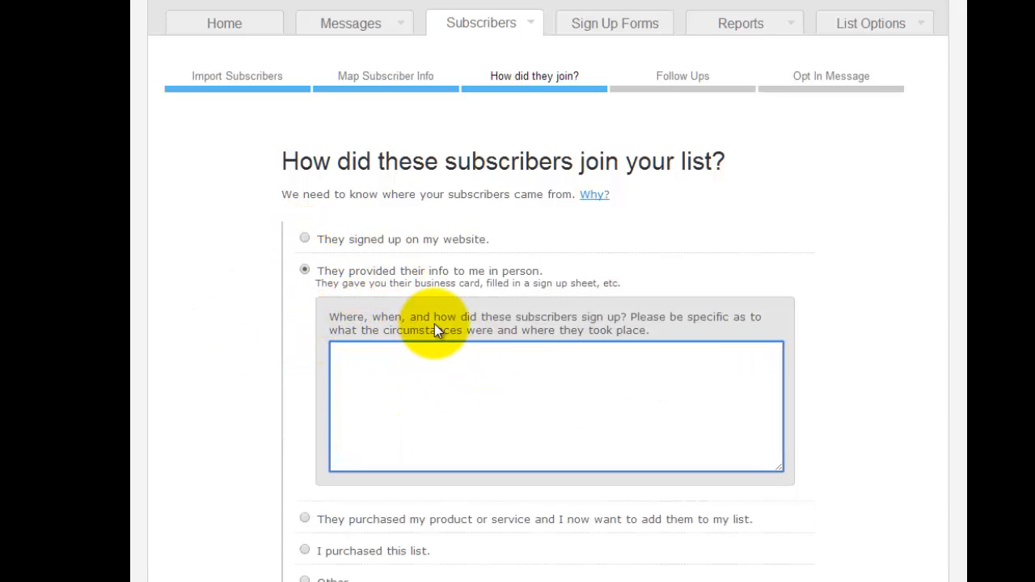
mouse_move(608, 330)
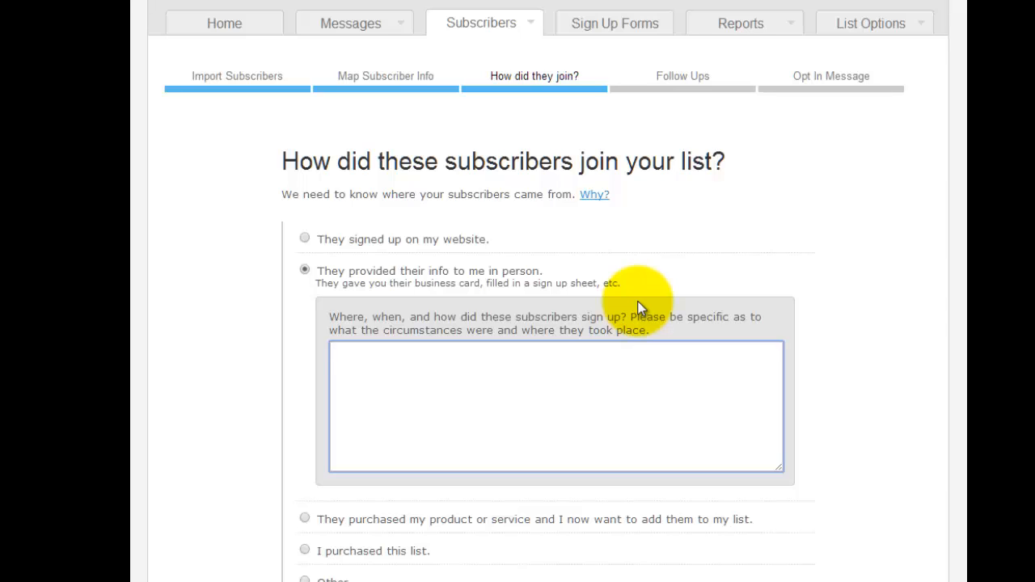
type("Info provided at")
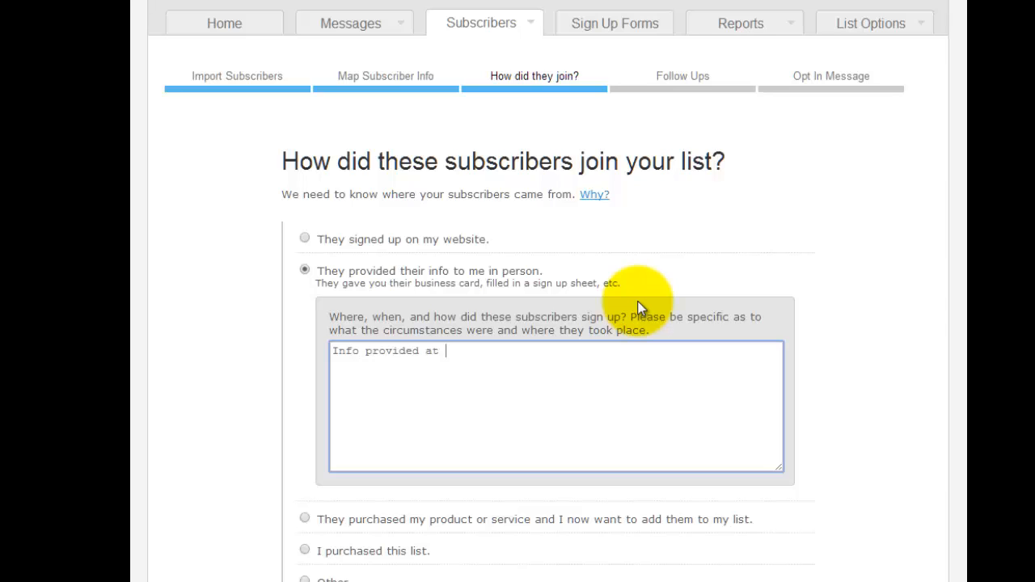
type("meeting held on 10")
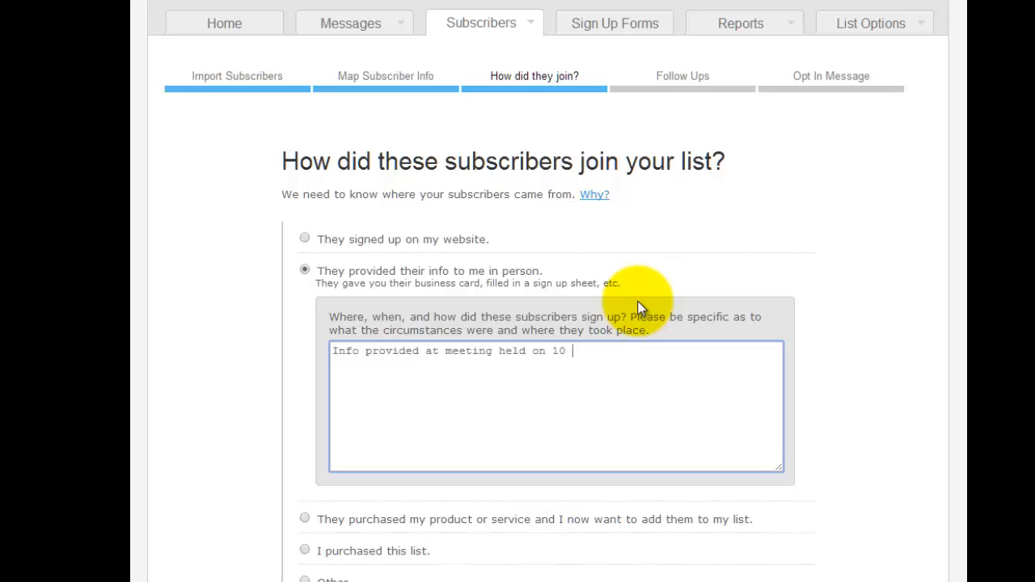
type("July 2014")
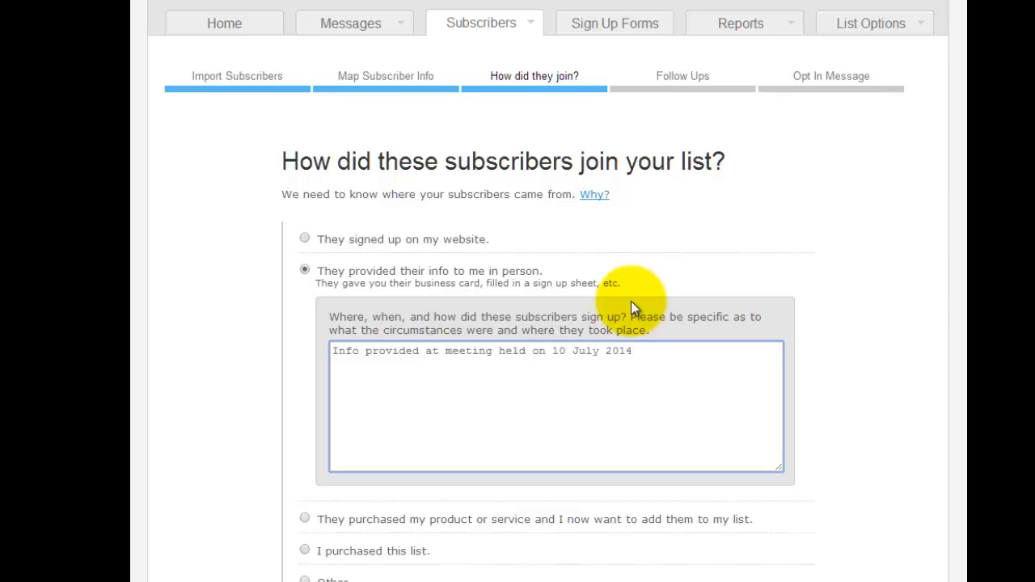
scroll("down", 3)
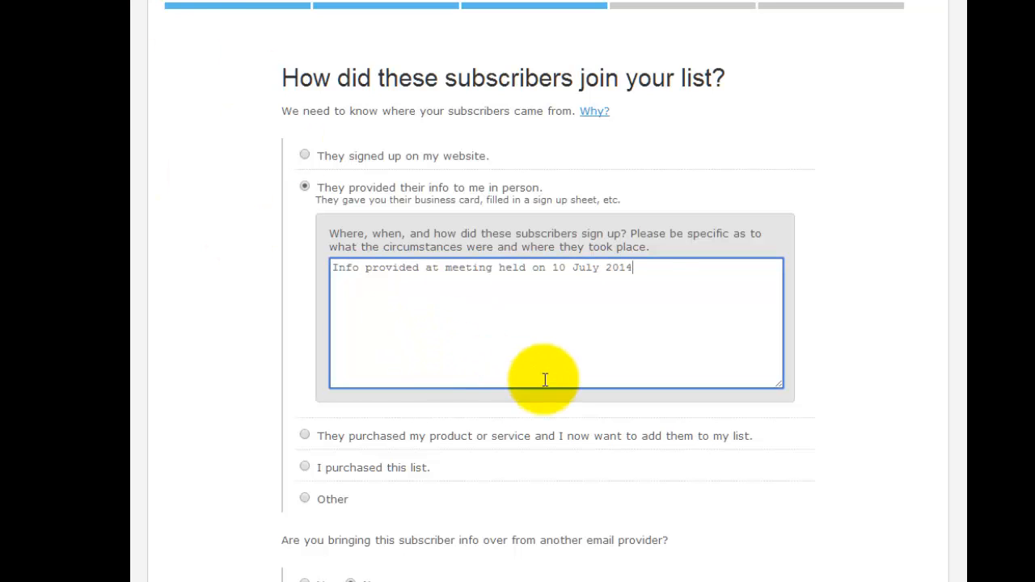
mouse_move(526, 453)
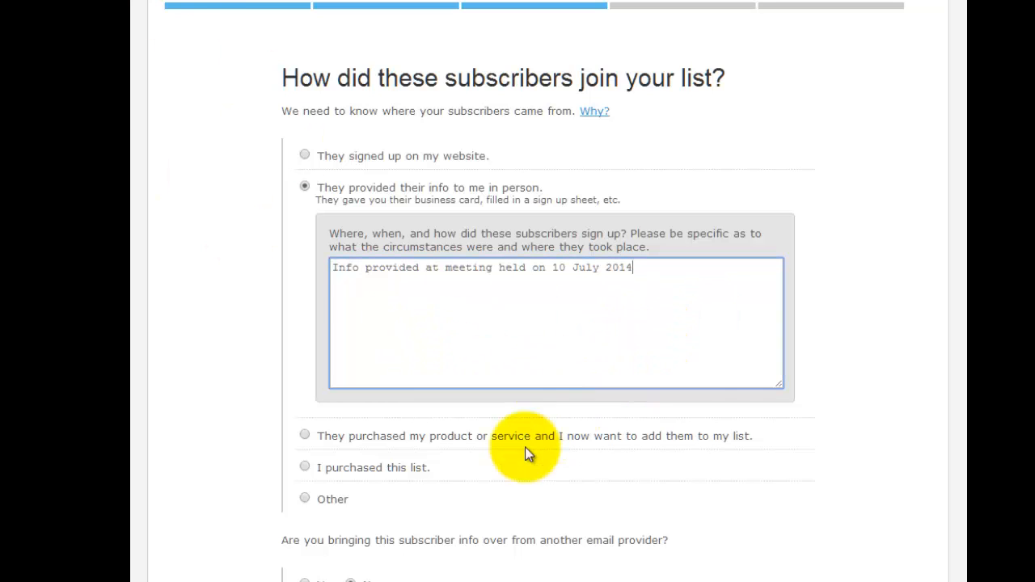
mouse_move(477, 469)
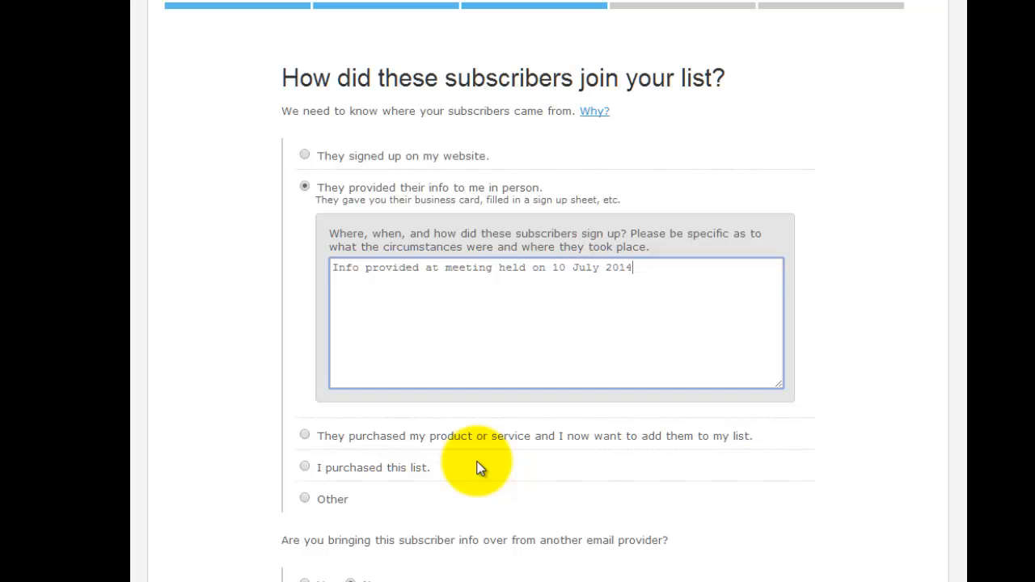
scroll("down", 3)
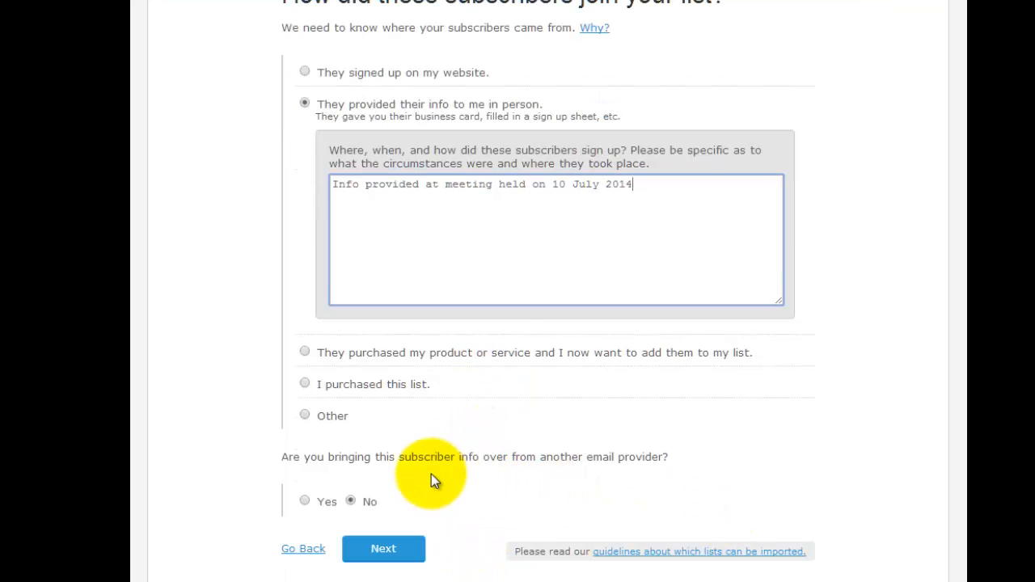
left_click(305, 500)
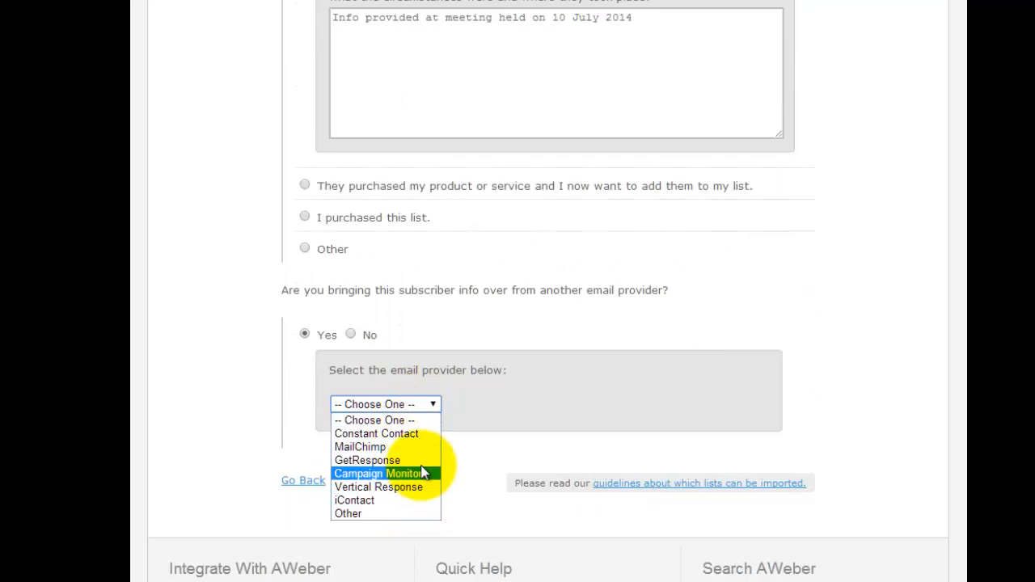
left_click(385, 404)
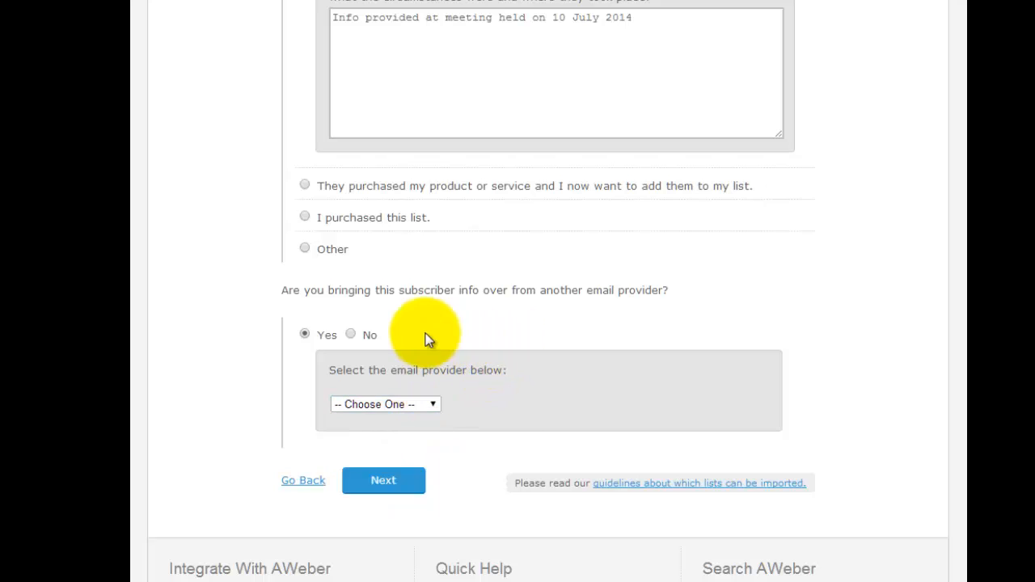
left_click(350, 333)
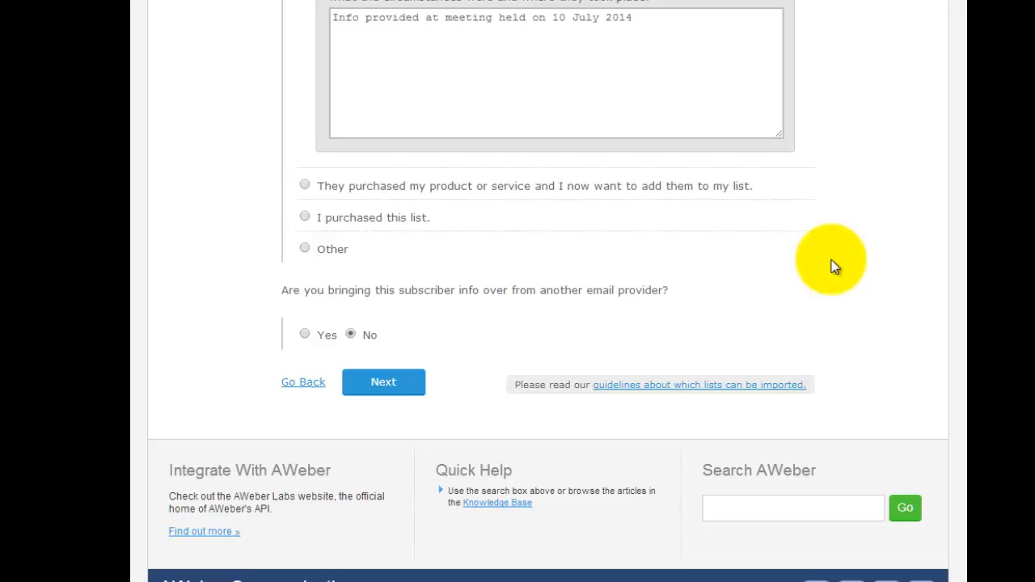
Step: Keep 'Yes, send my first follow up message' selected on the Follow Ups step
left_click(383, 382)
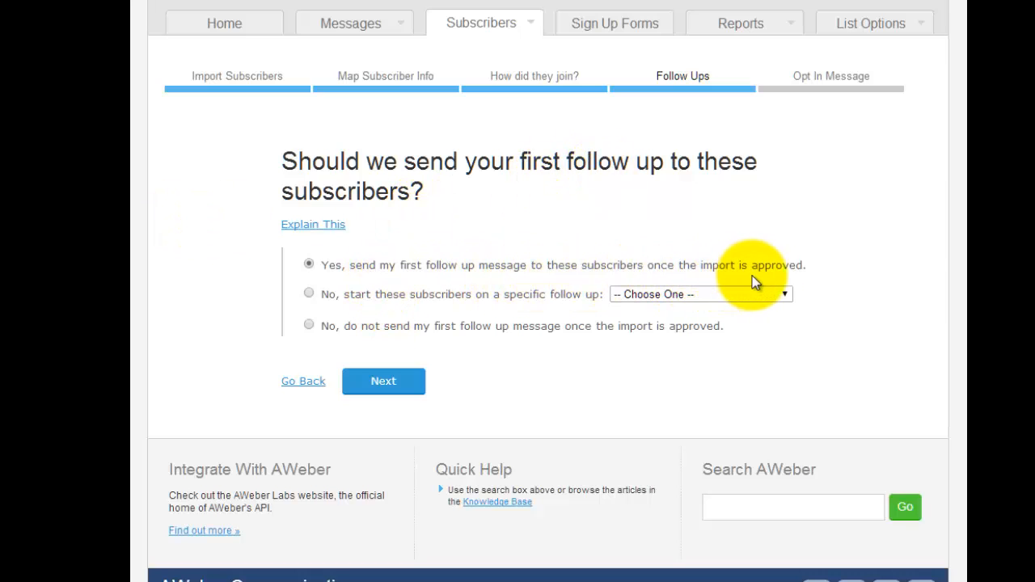
mouse_move(583, 314)
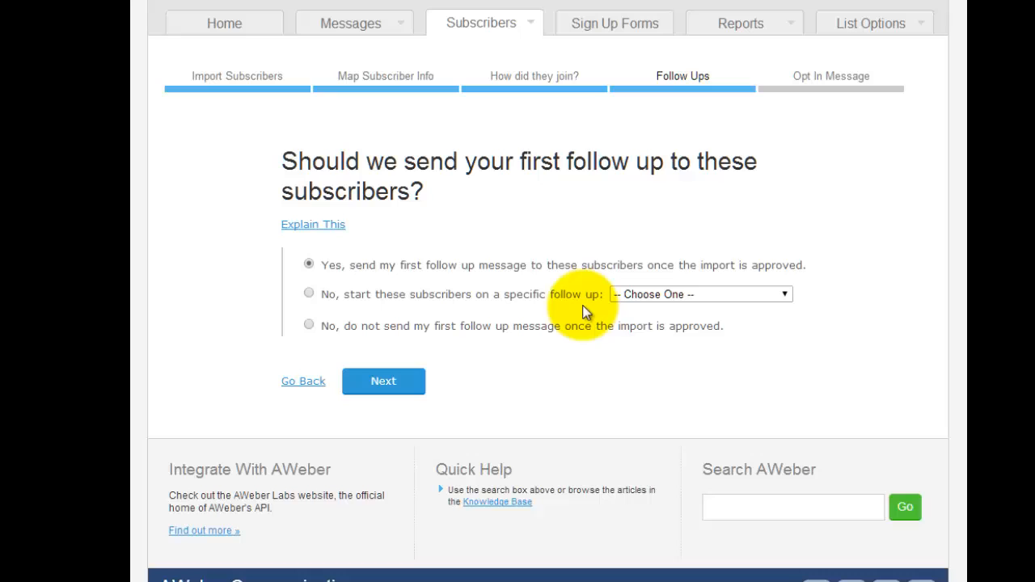
left_click(699, 293)
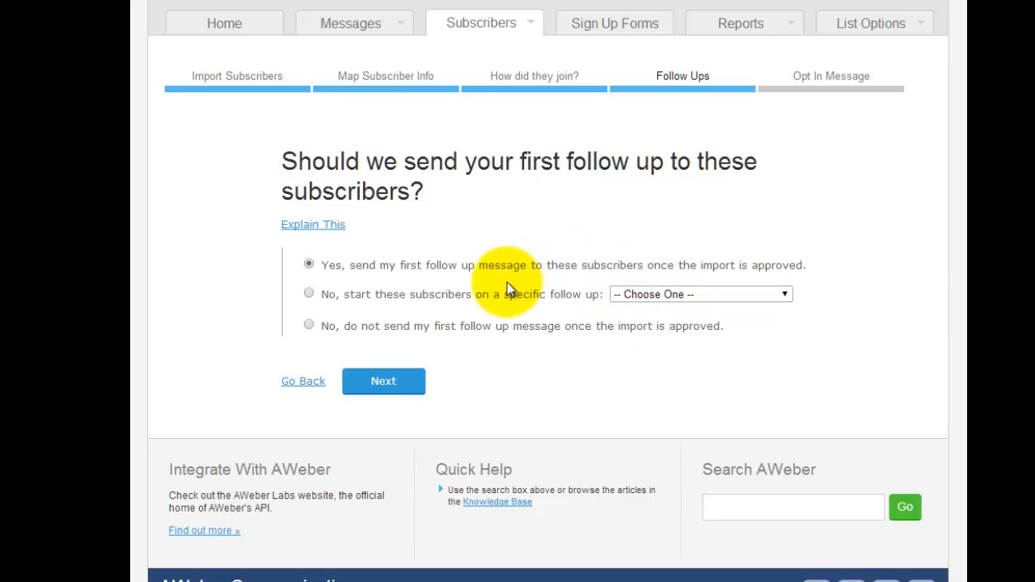
mouse_move(383, 329)
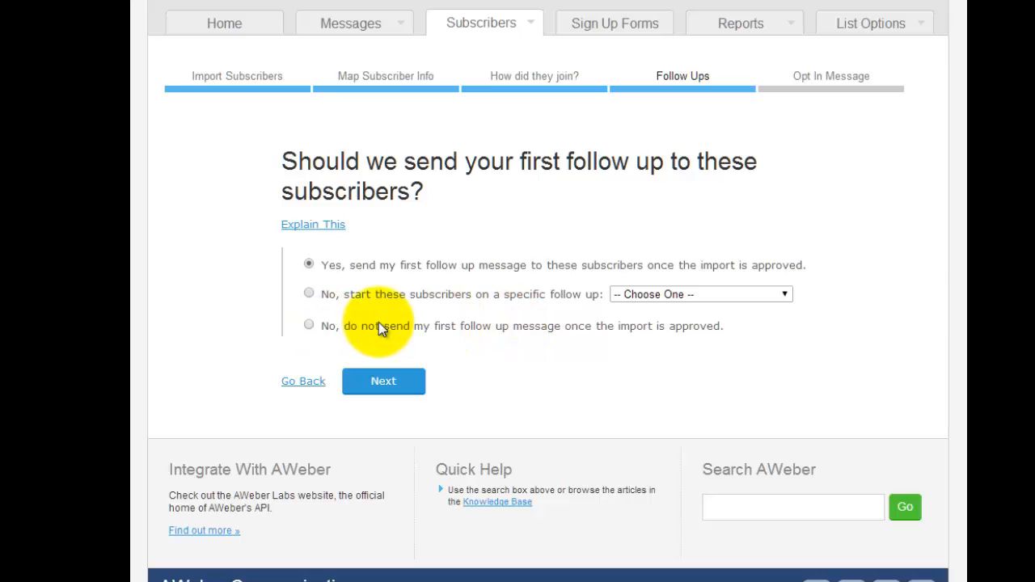
mouse_move(419, 314)
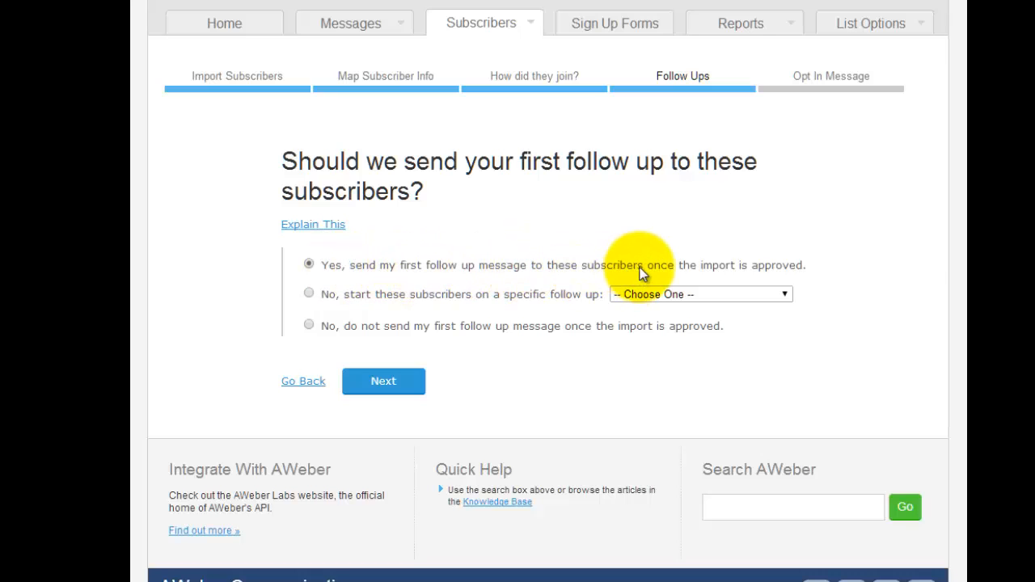
mouse_move(578, 273)
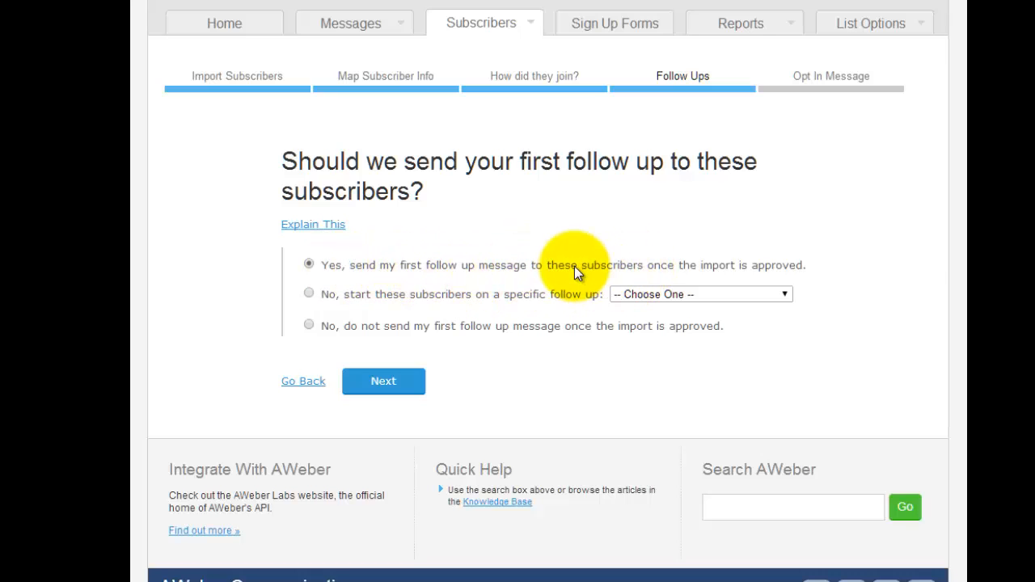
mouse_move(472, 350)
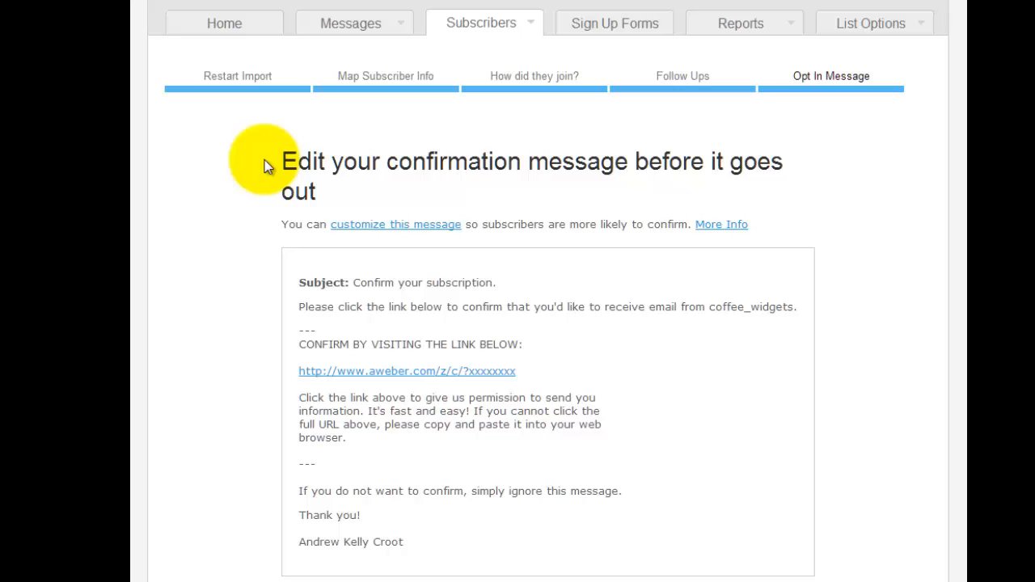
Step: Scroll through the coffee_widgets List Options basic settings
scroll("down", 3)
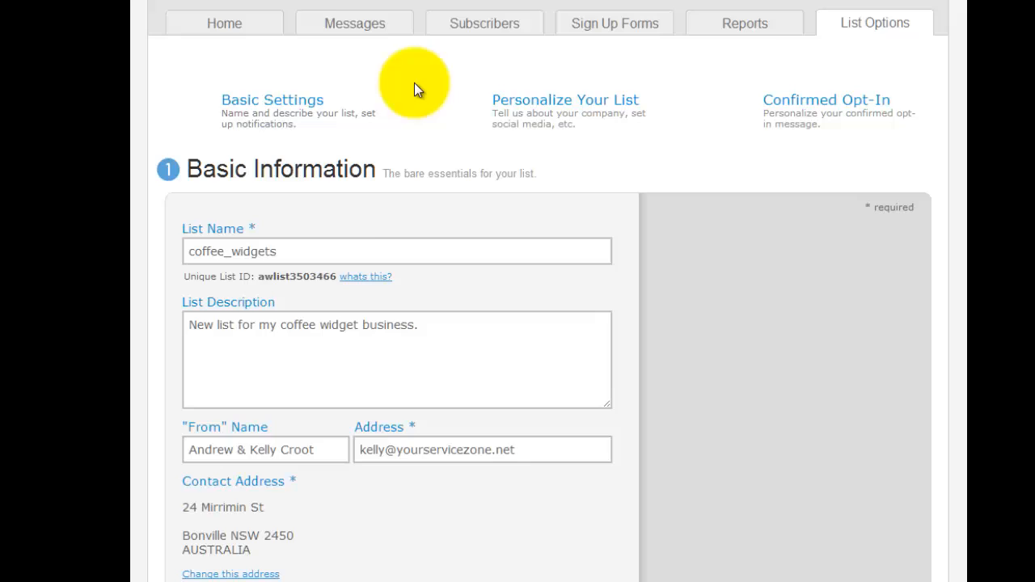
Step: Review the confirmed opt-in message with subject 'Confirm your subscription.'
left_click(826, 100)
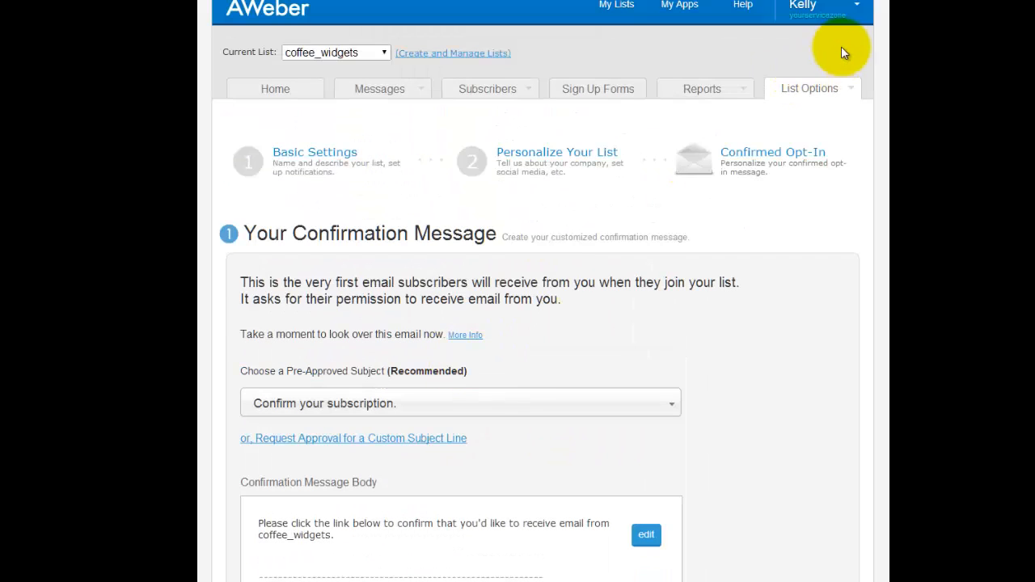
scroll("down", 3)
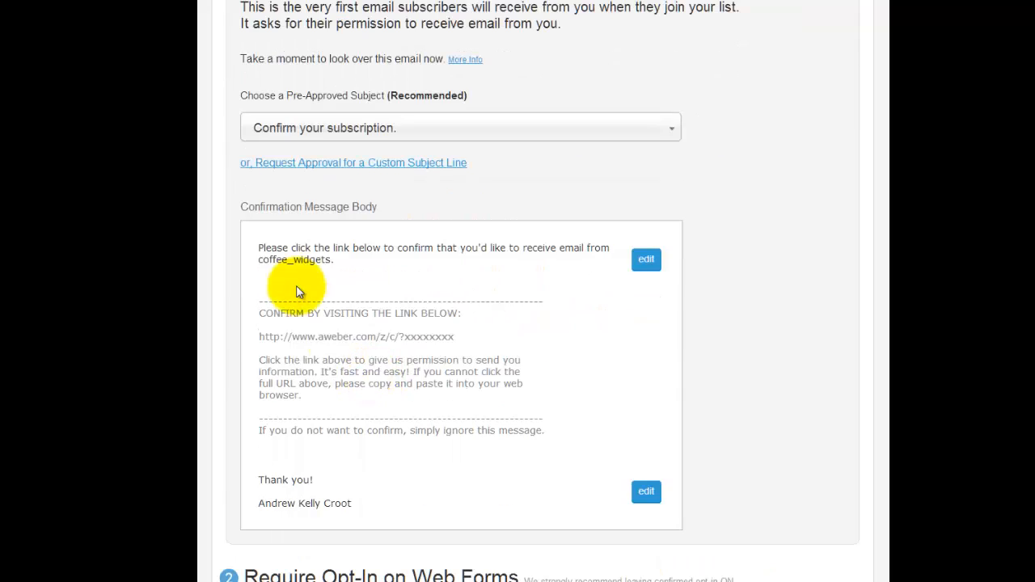
mouse_move(599, 267)
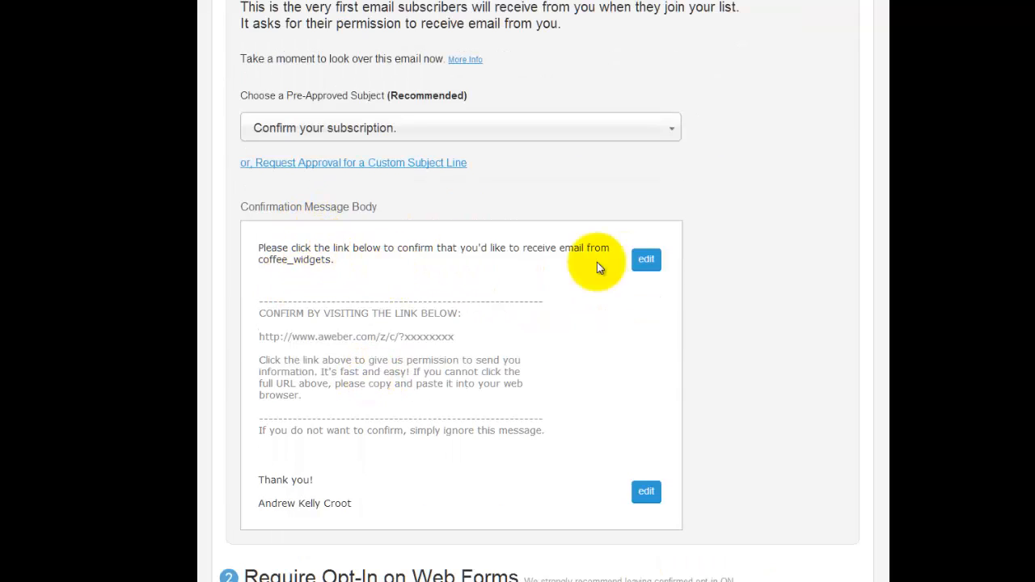
mouse_move(428, 275)
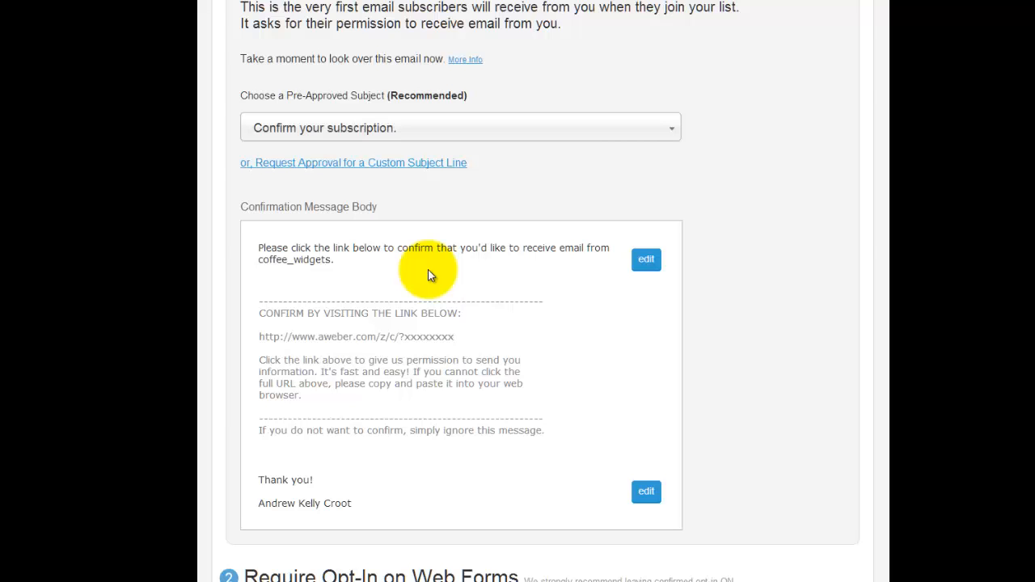
mouse_move(477, 287)
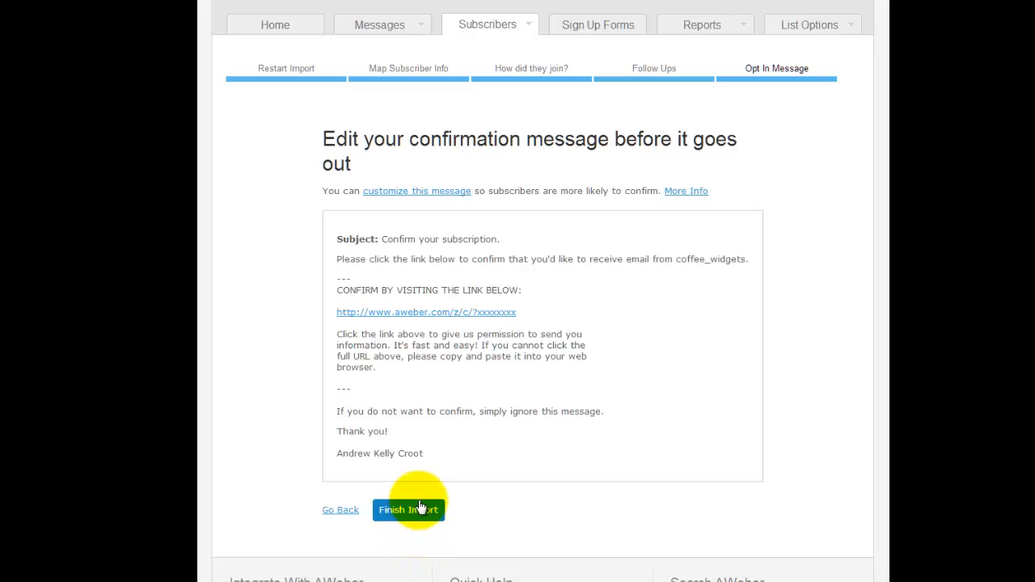
mouse_move(815, 259)
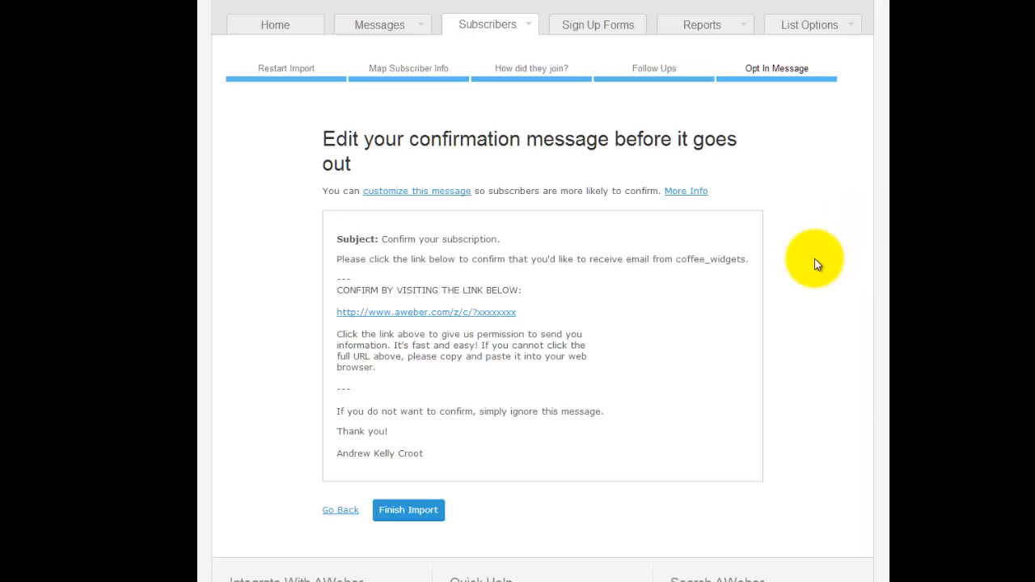
Step: Finish the coffee_widgets import and view the Thanks confirmation page
left_click(408, 509)
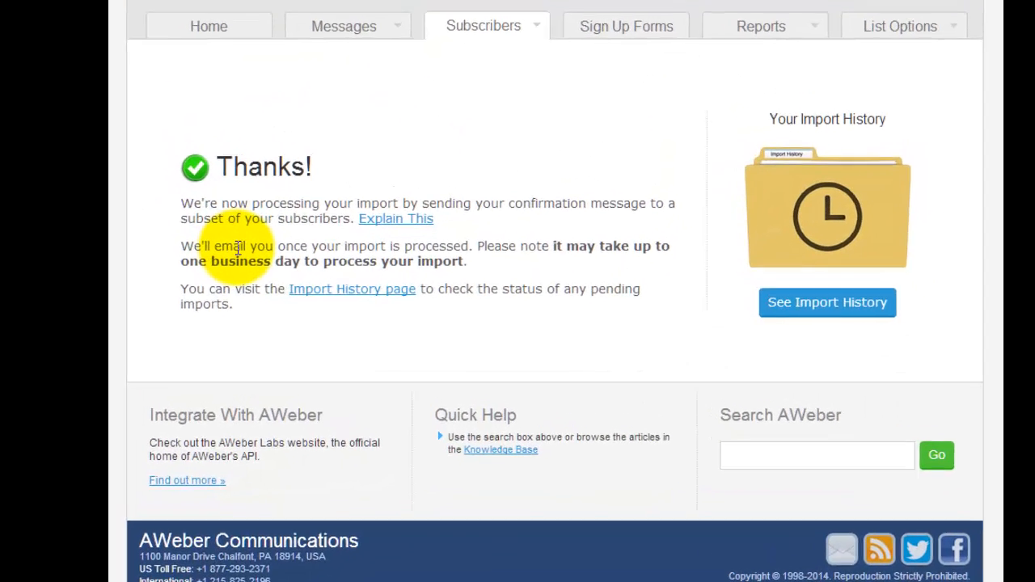
scroll("down", 3)
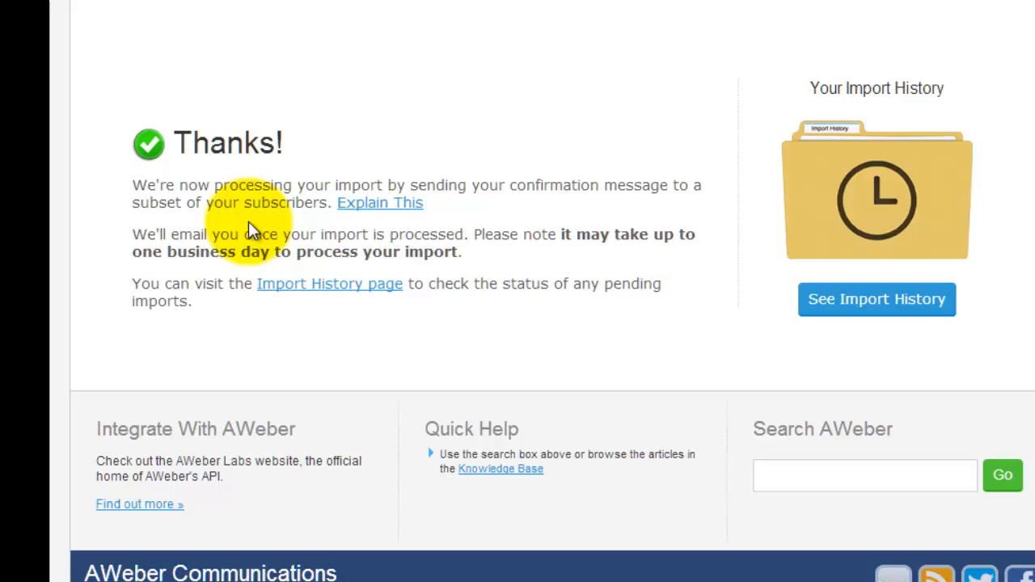
mouse_move(260, 192)
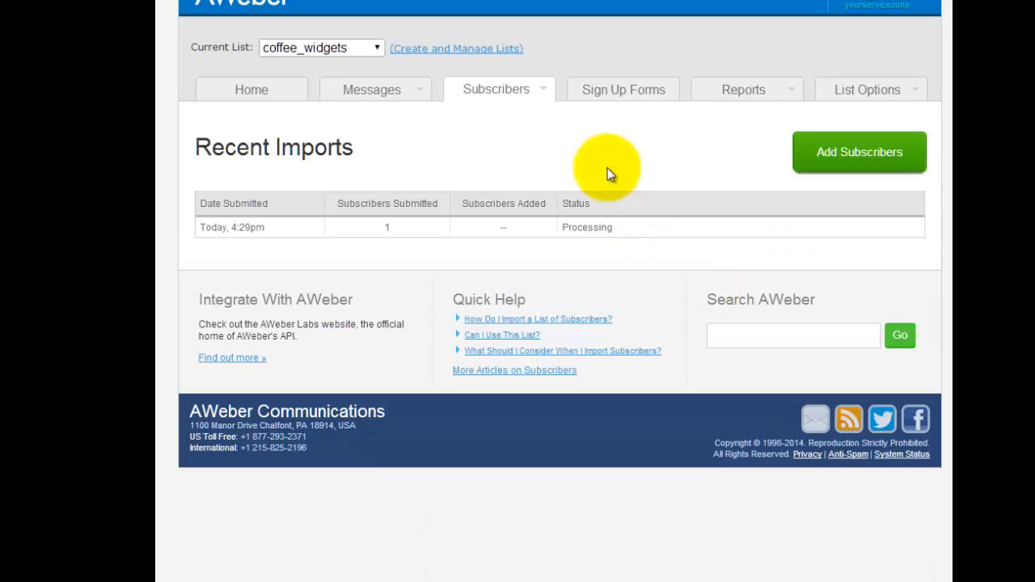
mouse_move(667, 144)
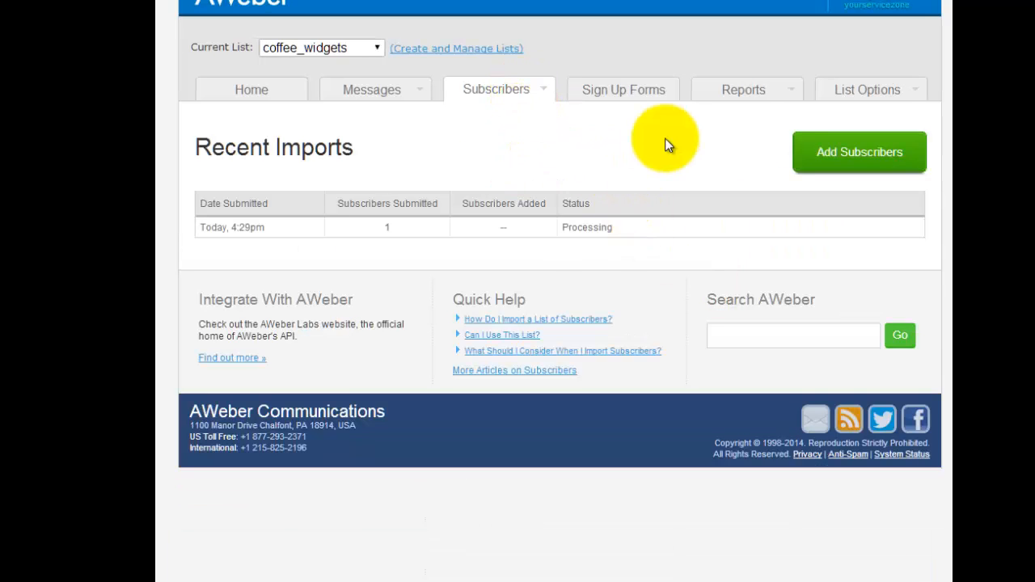
mouse_move(356, 237)
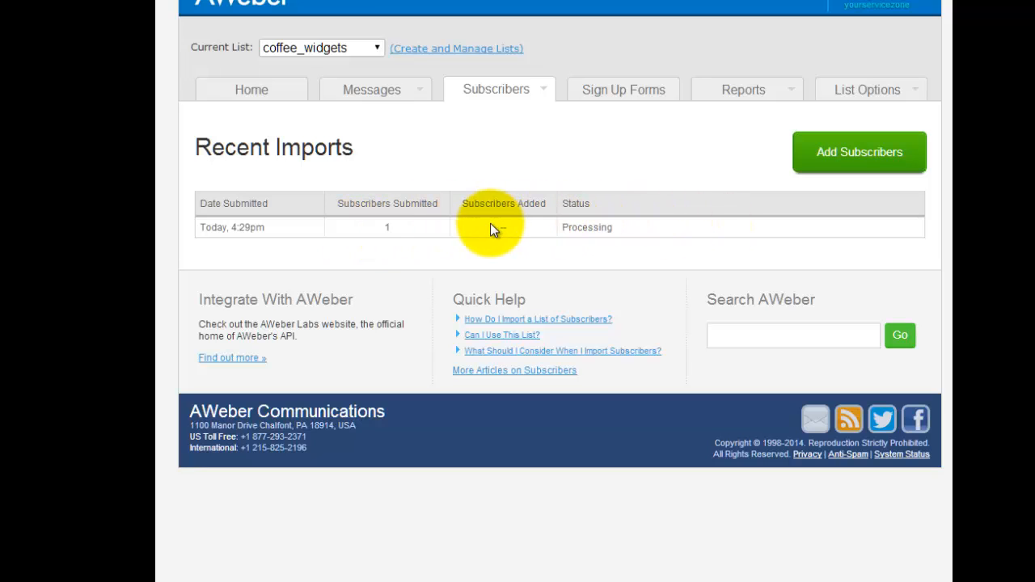
mouse_move(489, 227)
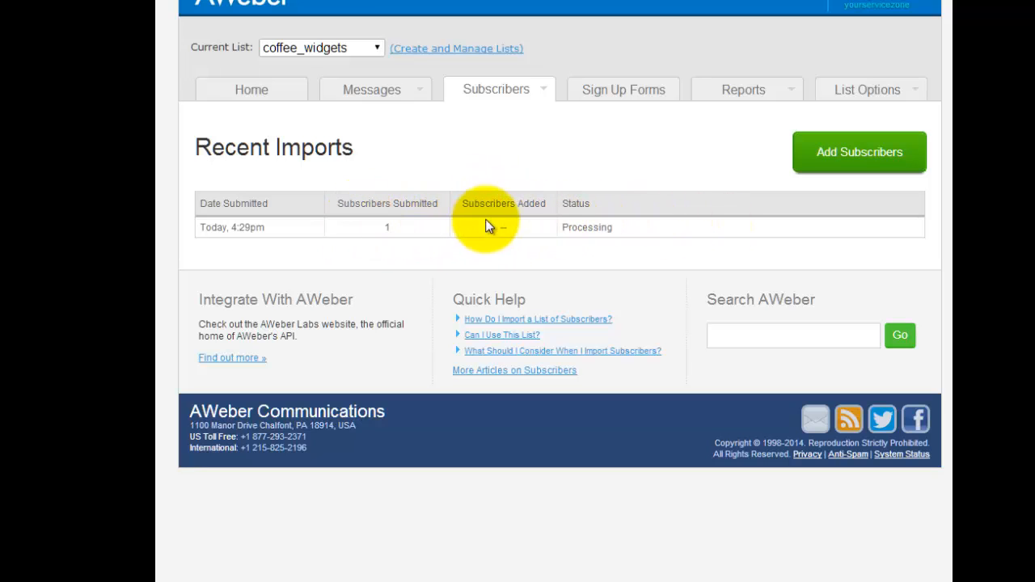
mouse_move(679, 234)
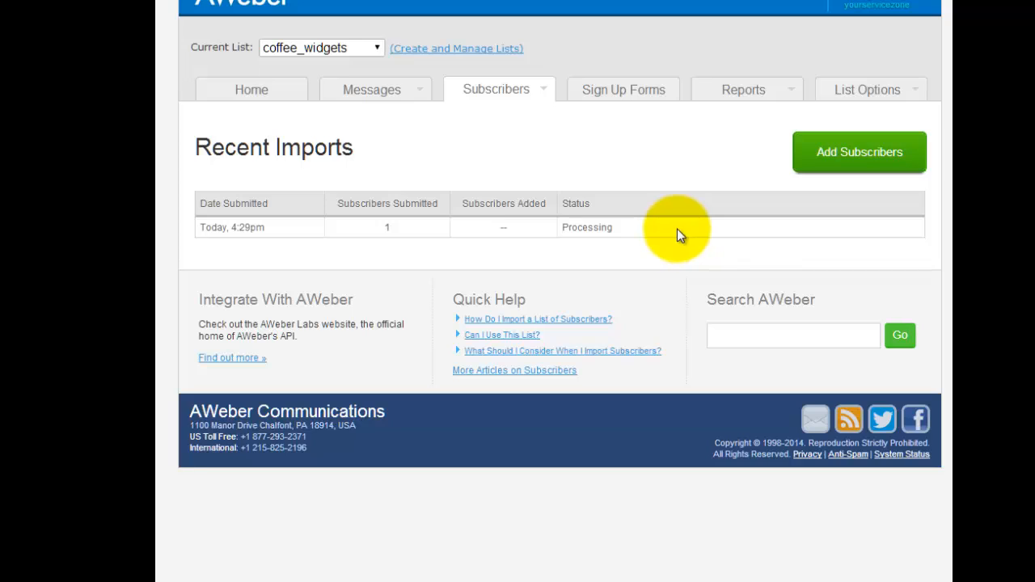